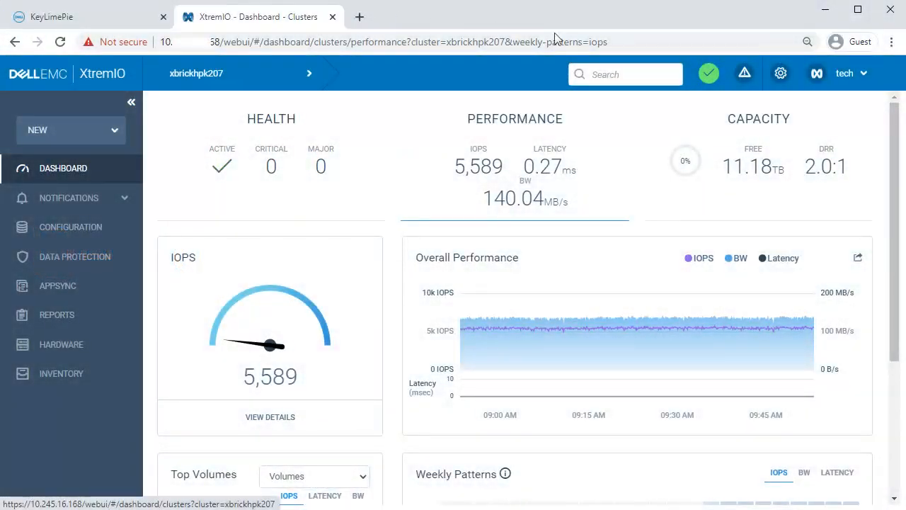
Review the XtremIO cluster's volume list in Configuration, then switch to the PowerStore KeyLimePie tab.
scroll("down", 3)
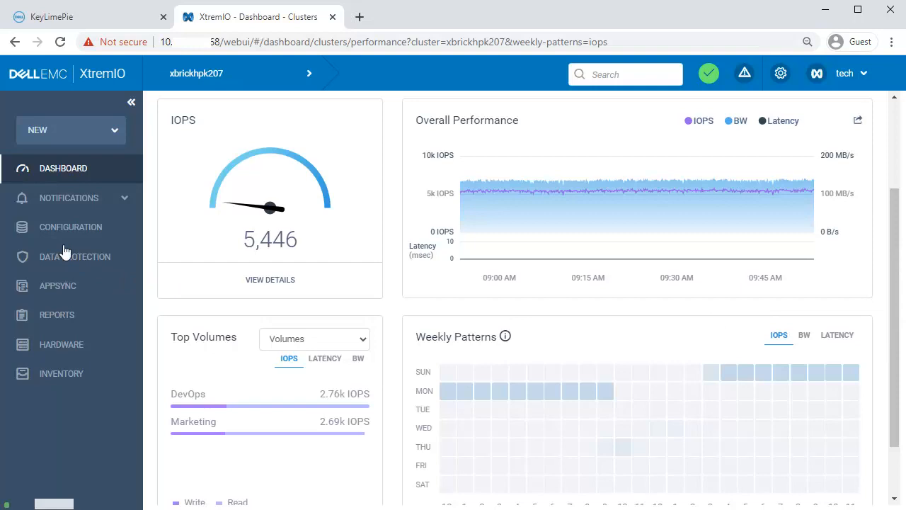
left_click(71, 226)
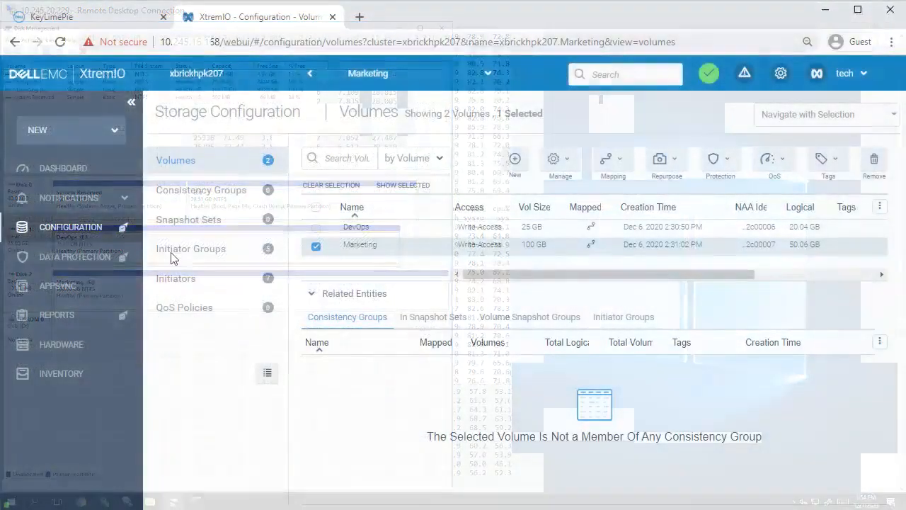
left_click(77, 17)
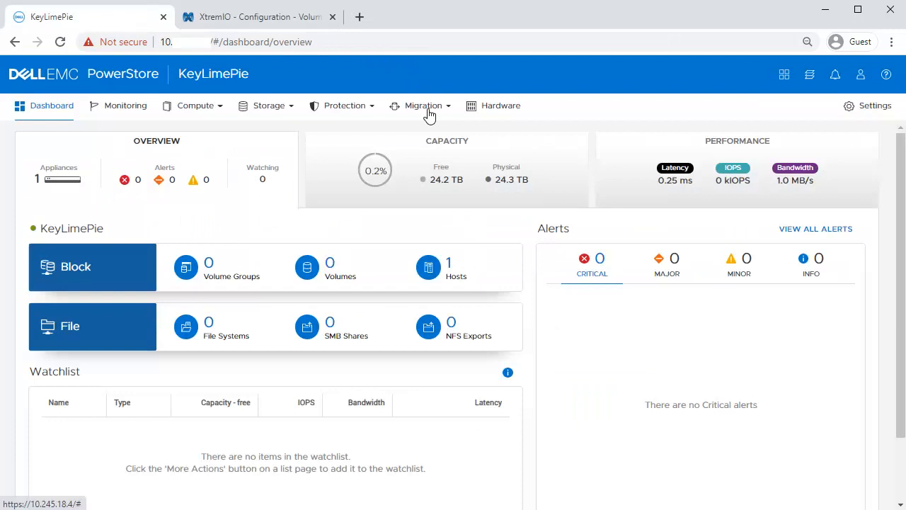
From the Migration menu reach Import External Storage and begin Add Remote System.
left_click(422, 105)
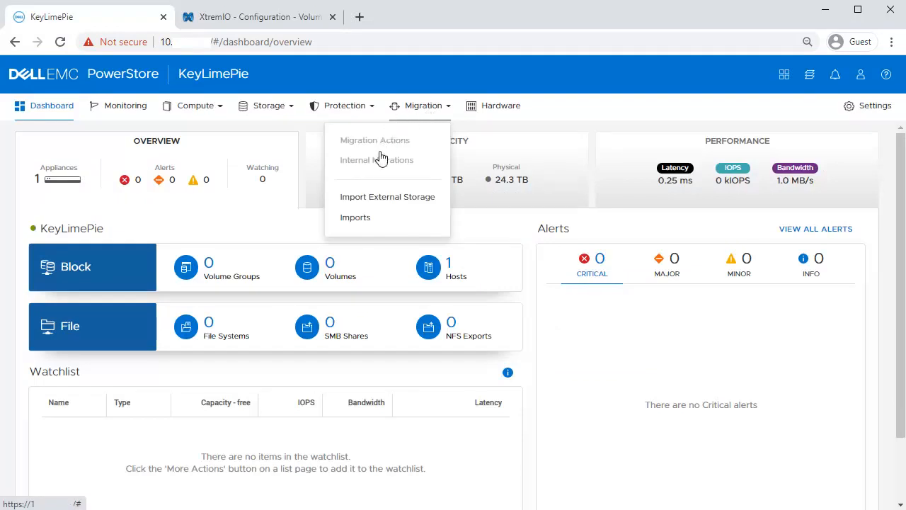
left_click(388, 196)
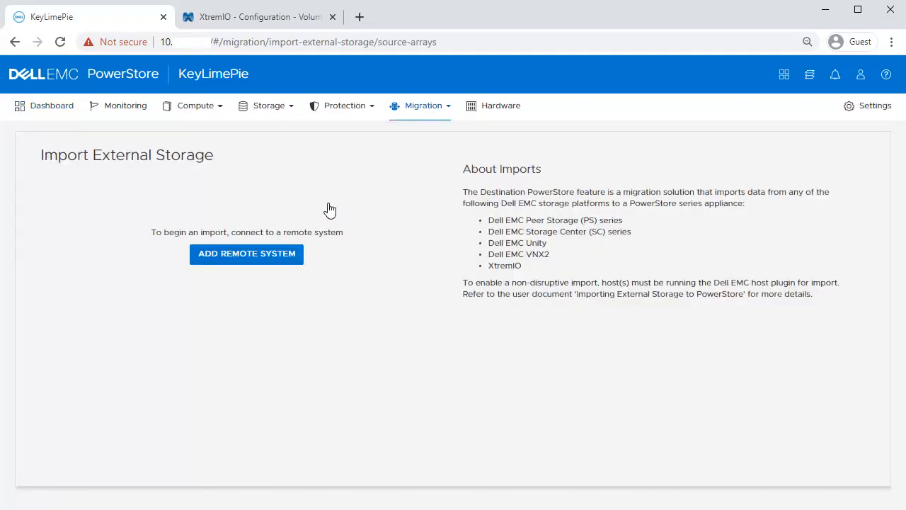
mouse_move(282, 244)
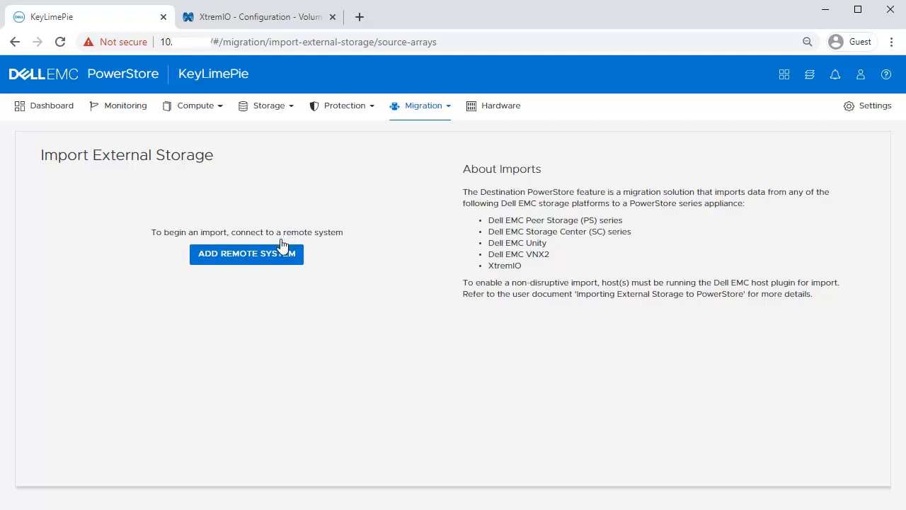
mouse_move(279, 263)
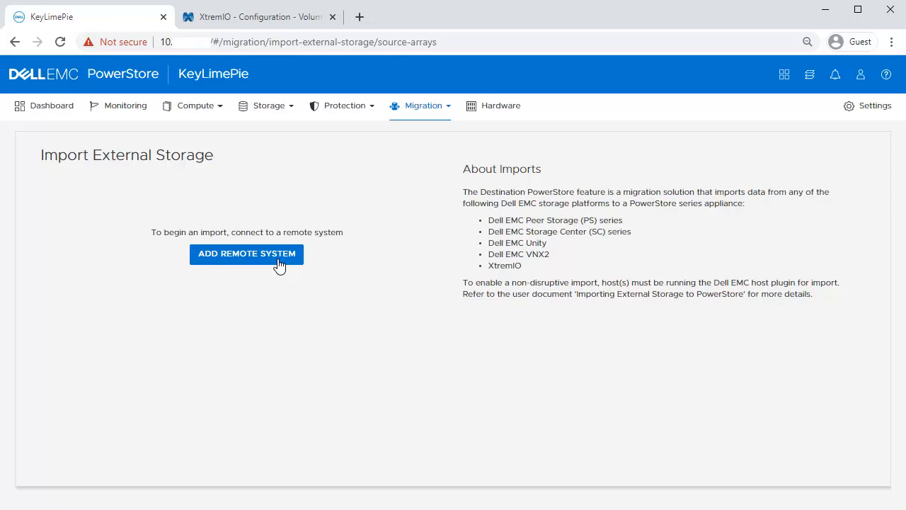
left_click(246, 253)
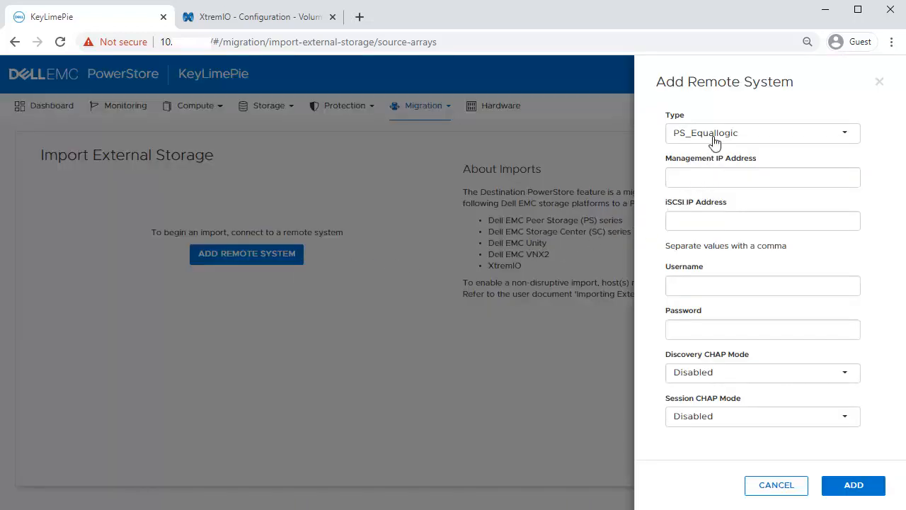
Add the XtremIO array xbrickhpk207 as a remote system, confirm its certificate and fetch its volumes.
left_click(762, 133)
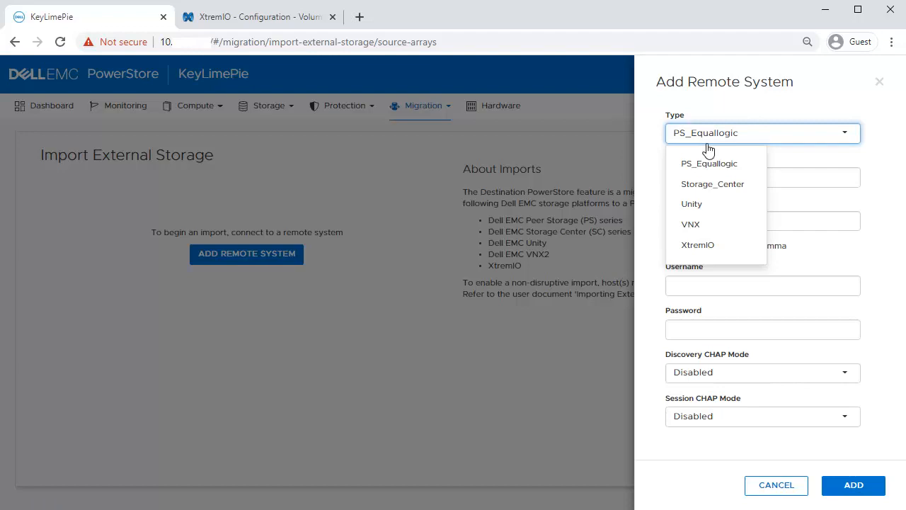
mouse_move(700, 245)
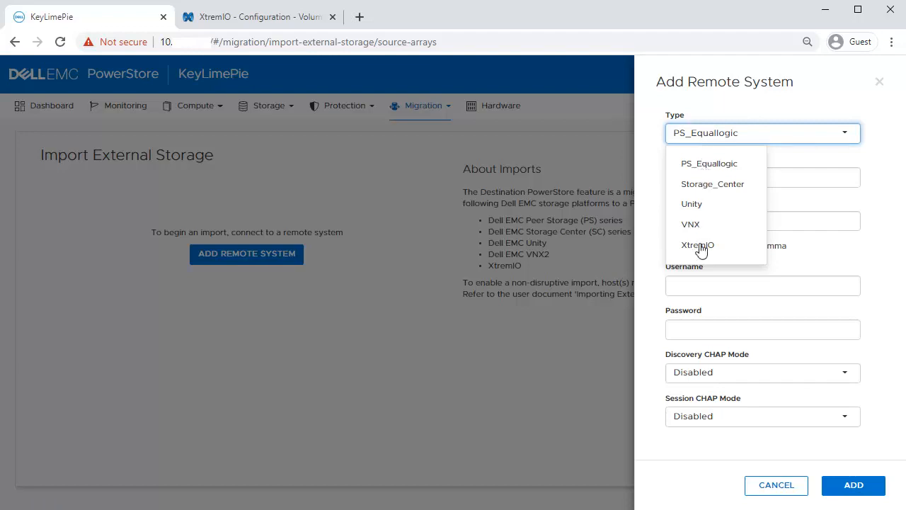
left_click(697, 245)
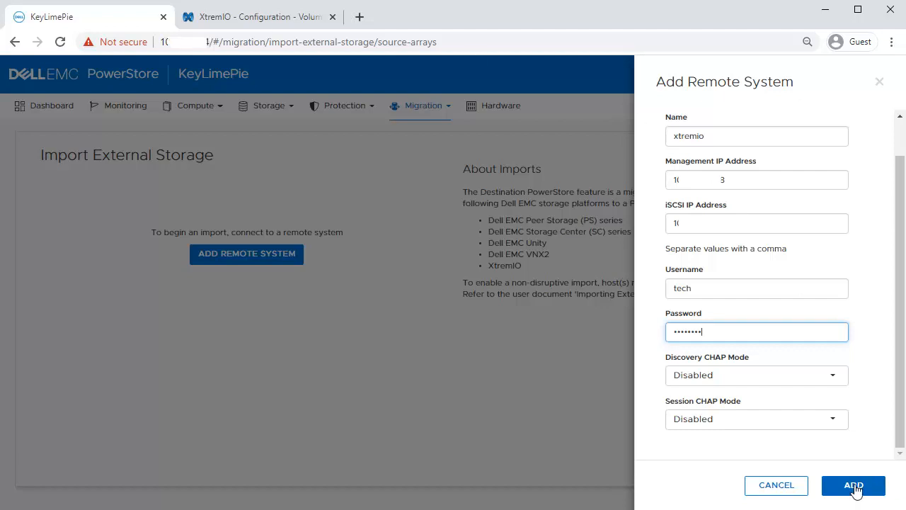
left_click(853, 484)
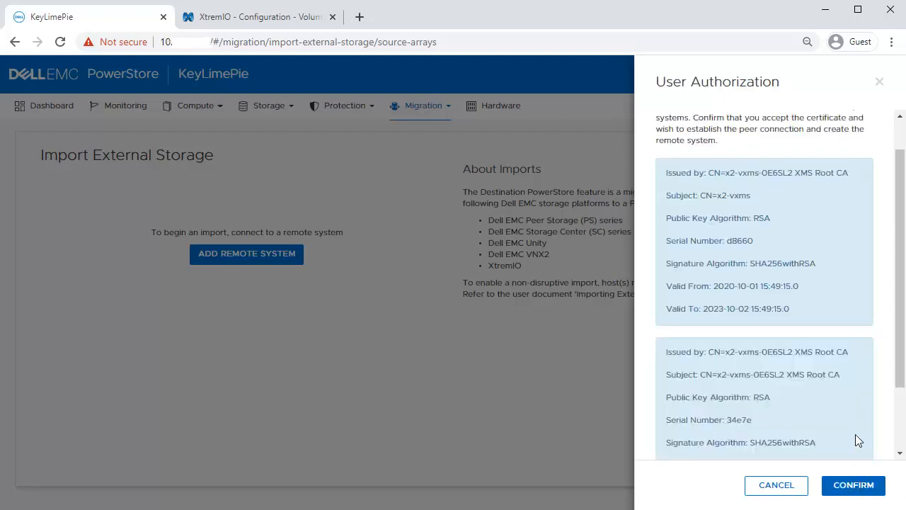
left_click(853, 485)
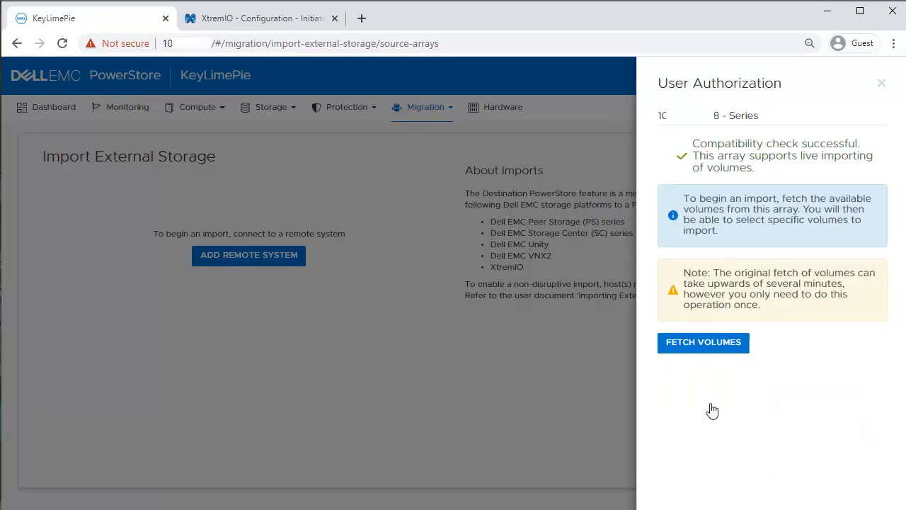
left_click(702, 342)
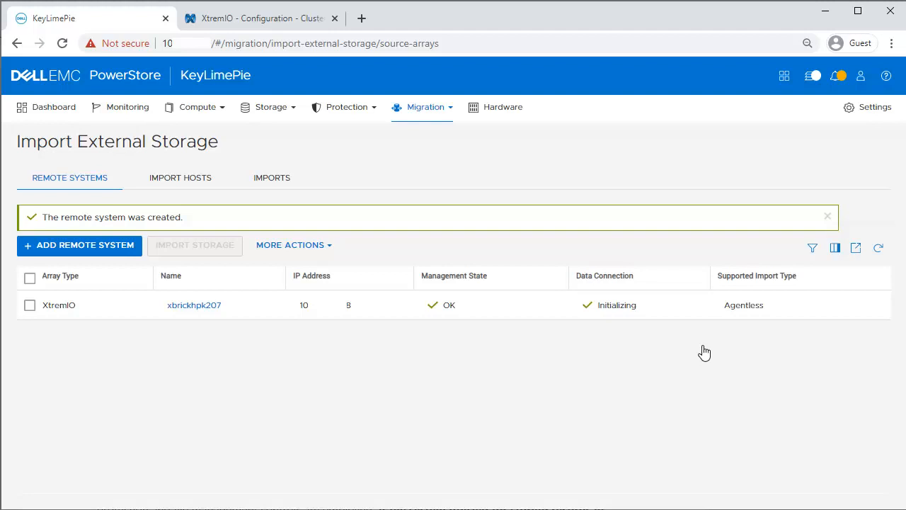
mouse_move(745, 351)
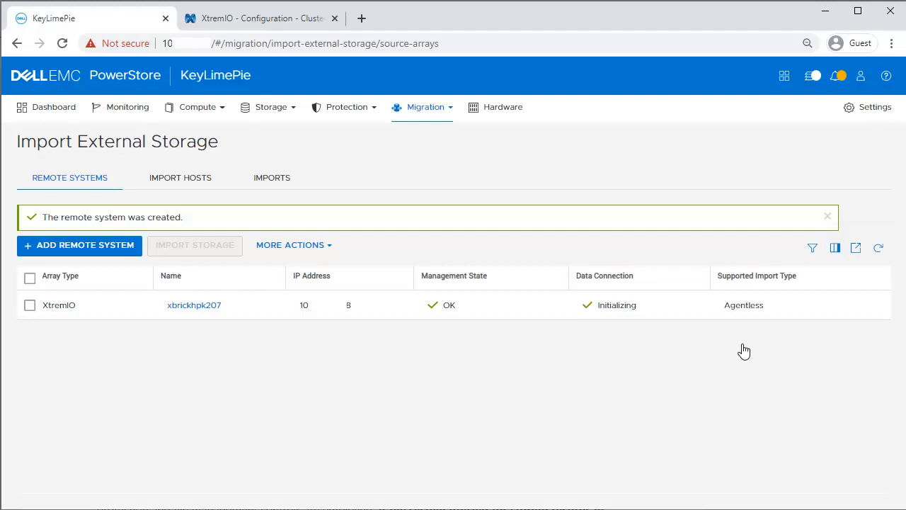
Refresh the remote systems, select xbrickhpk207 and launch the Import Volumes from XtremIO wizard.
left_click(878, 247)
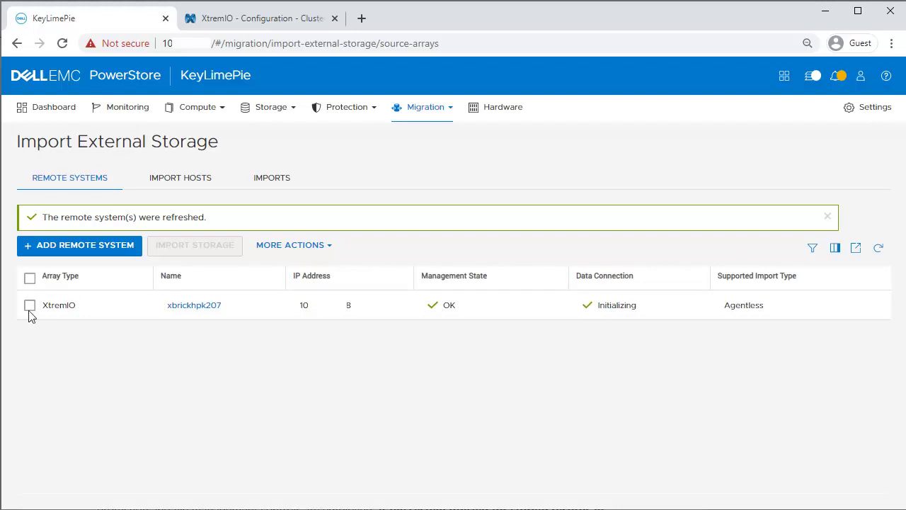
left_click(30, 306)
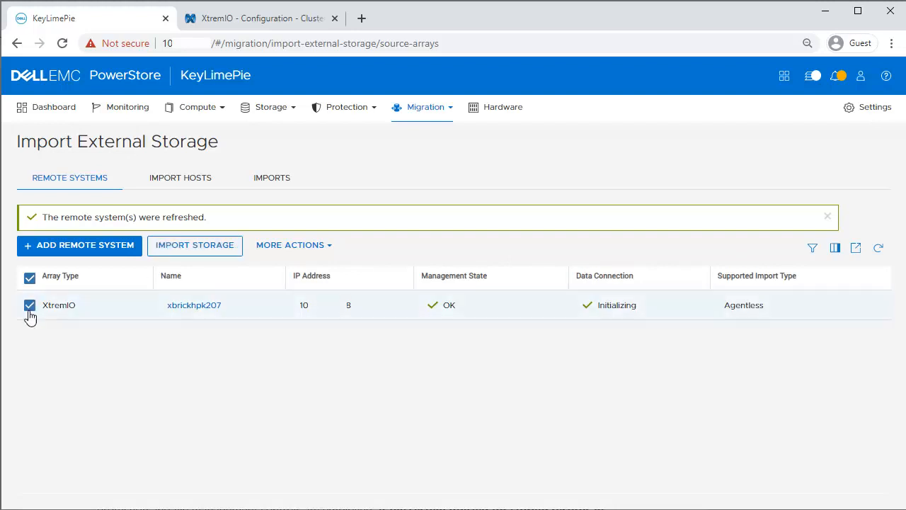
mouse_move(194, 245)
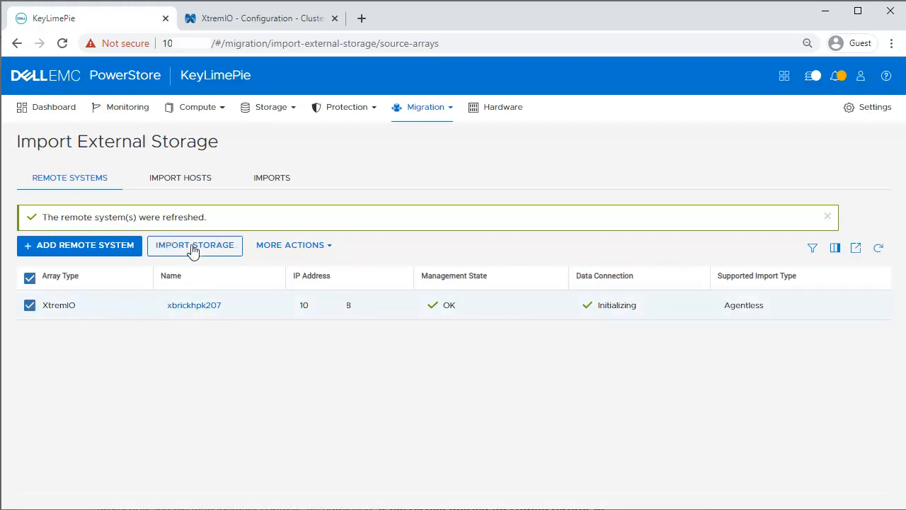
left_click(196, 245)
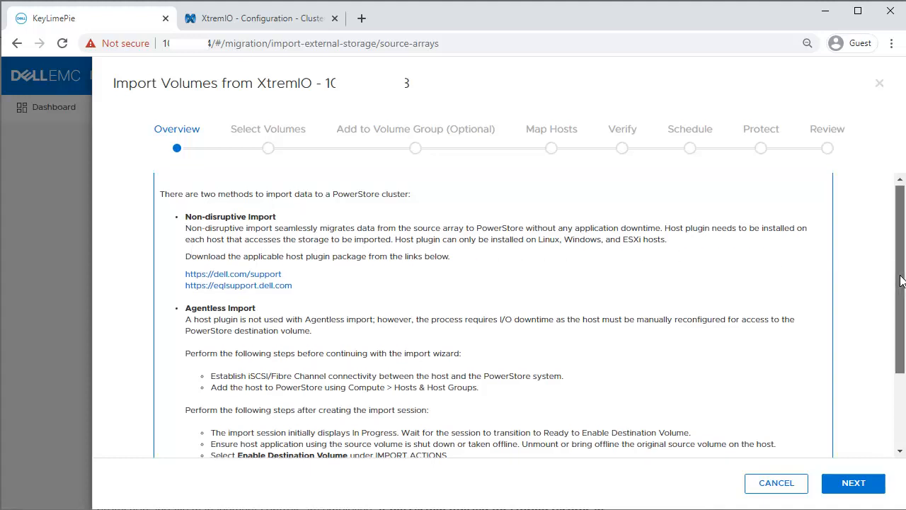
Select the DevOps volume for import and skip the optional volume group, reaching Map Hosts.
scroll("down", 3)
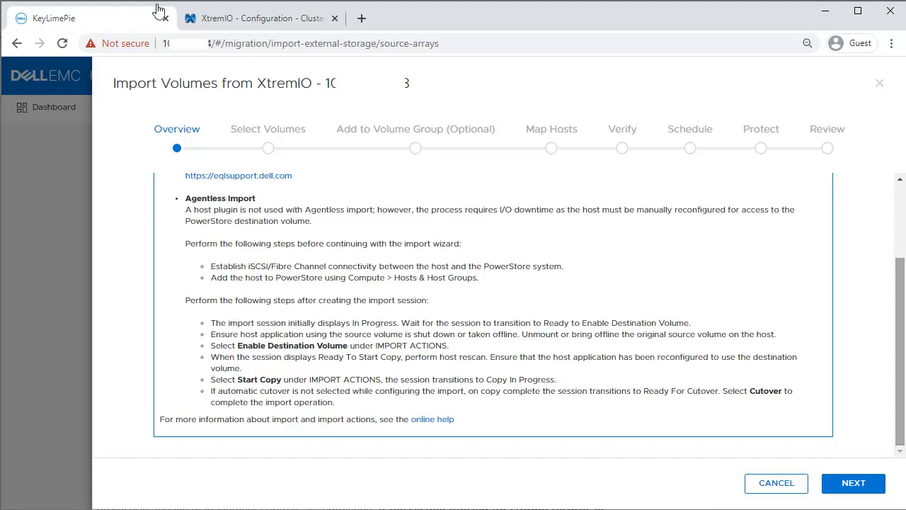
left_click(853, 482)
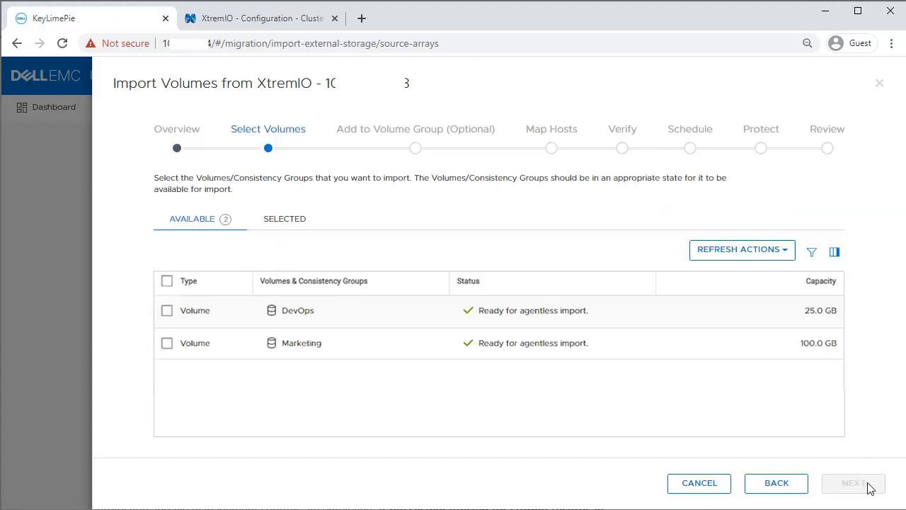
mouse_move(317, 436)
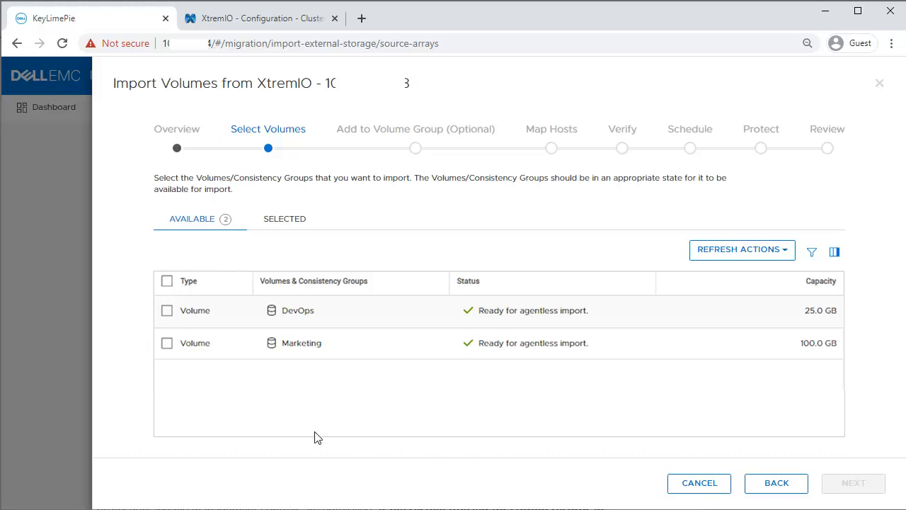
mouse_move(167, 312)
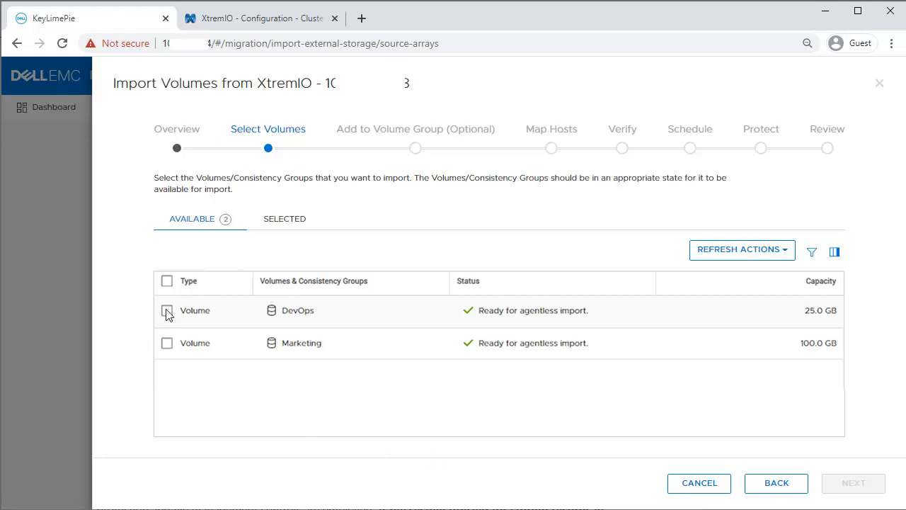
left_click(852, 483)
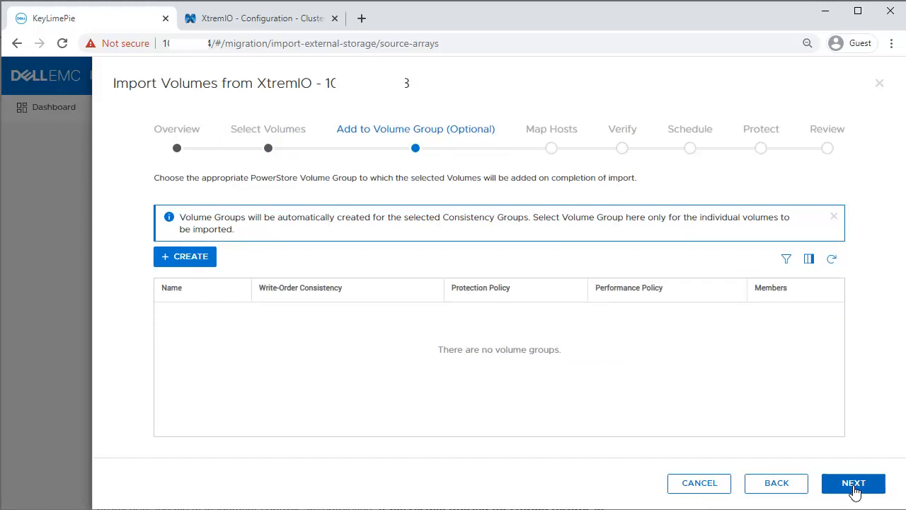
left_click(853, 483)
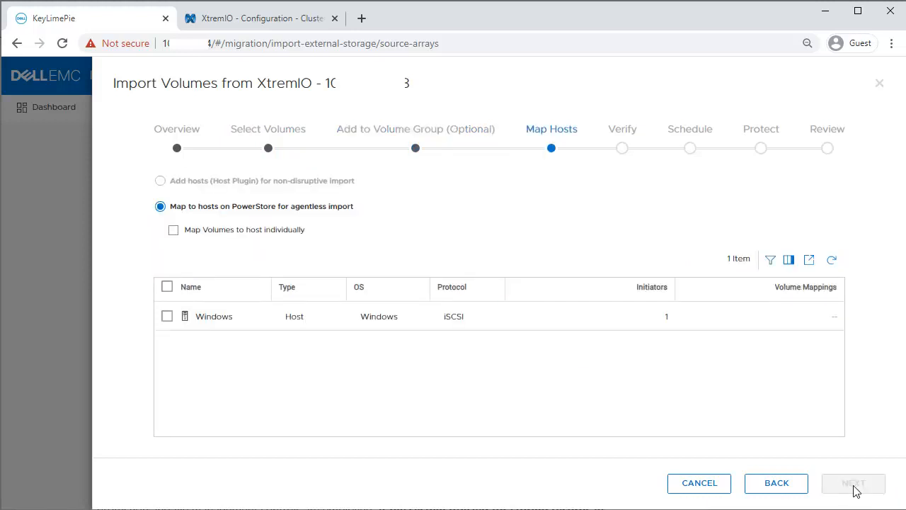
mouse_move(349, 450)
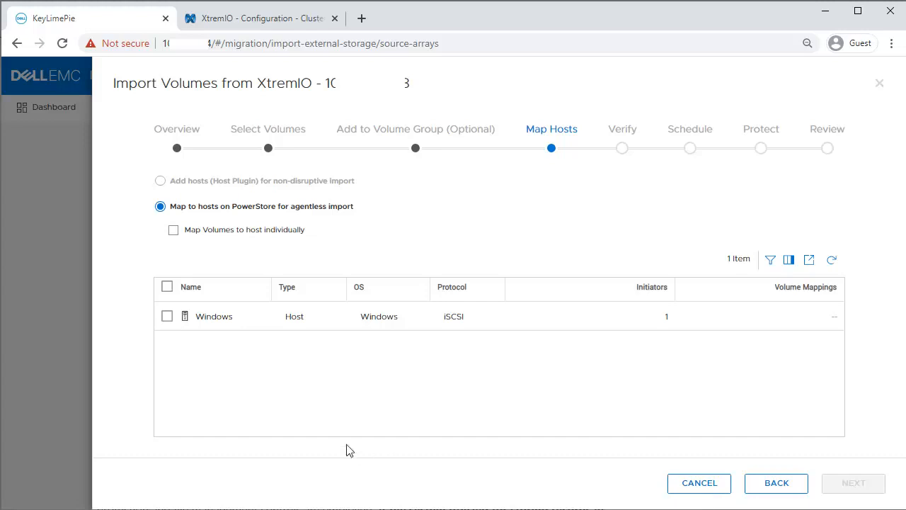
Map the Windows host, keep immediate start and no protection policy, and launch the DevOps import.
left_click(167, 315)
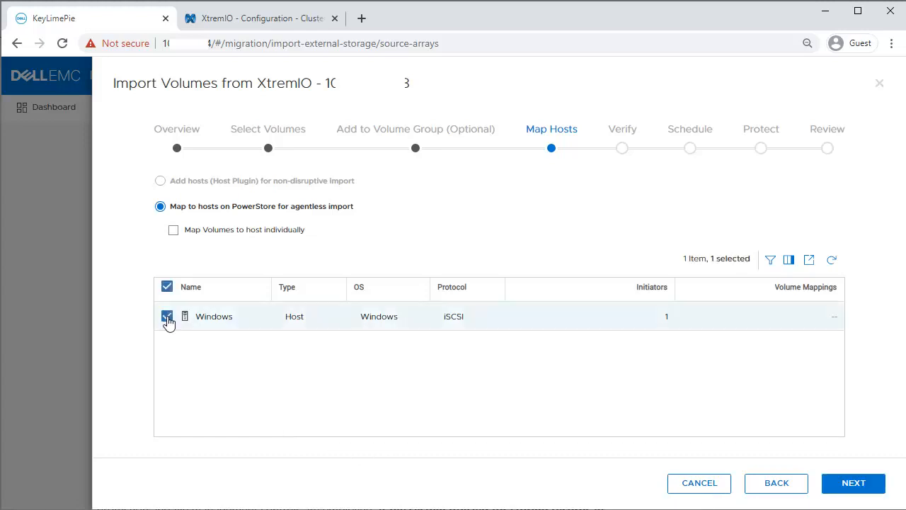
left_click(853, 482)
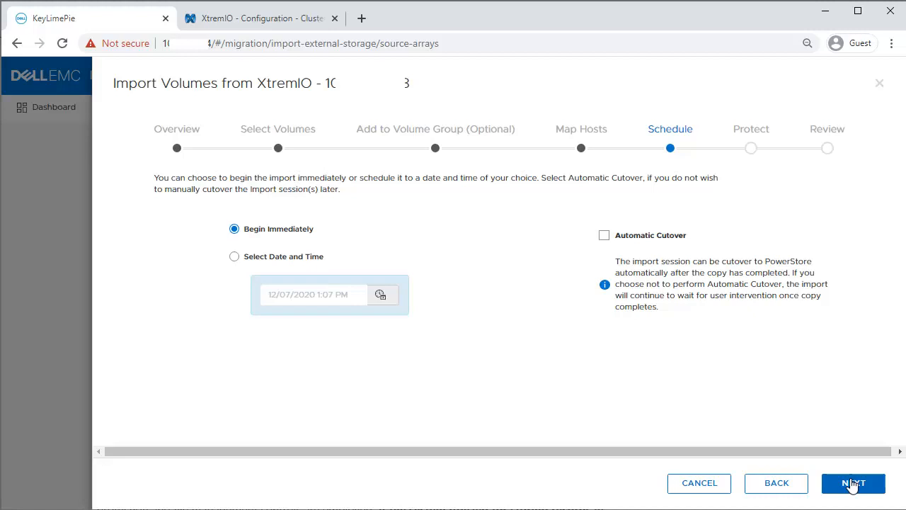
left_click(853, 483)
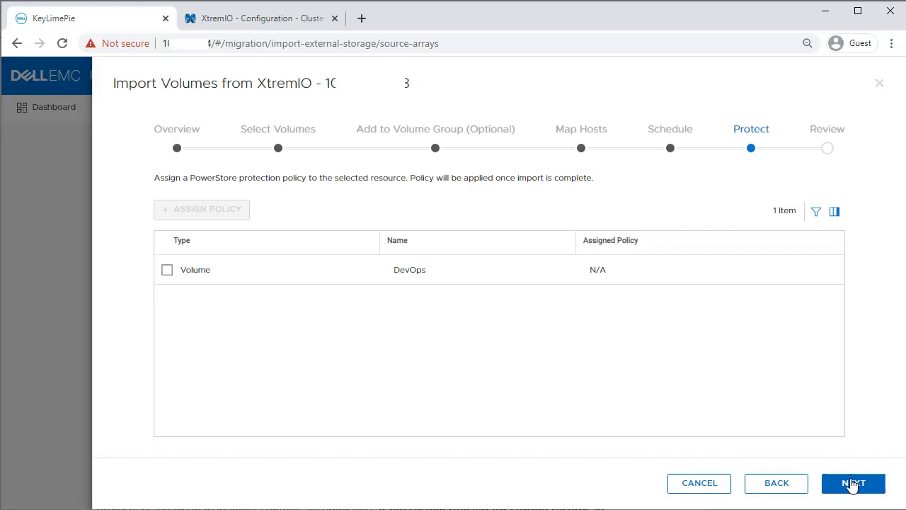
left_click(852, 483)
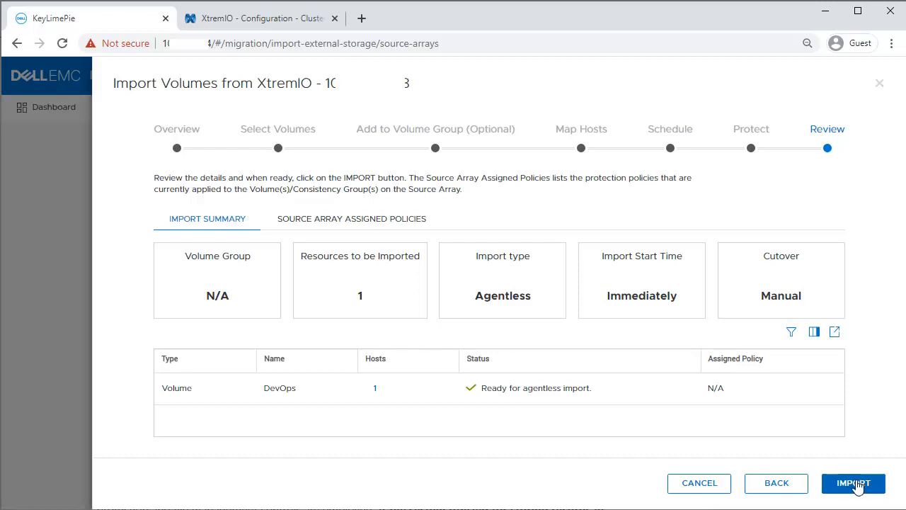
left_click(852, 483)
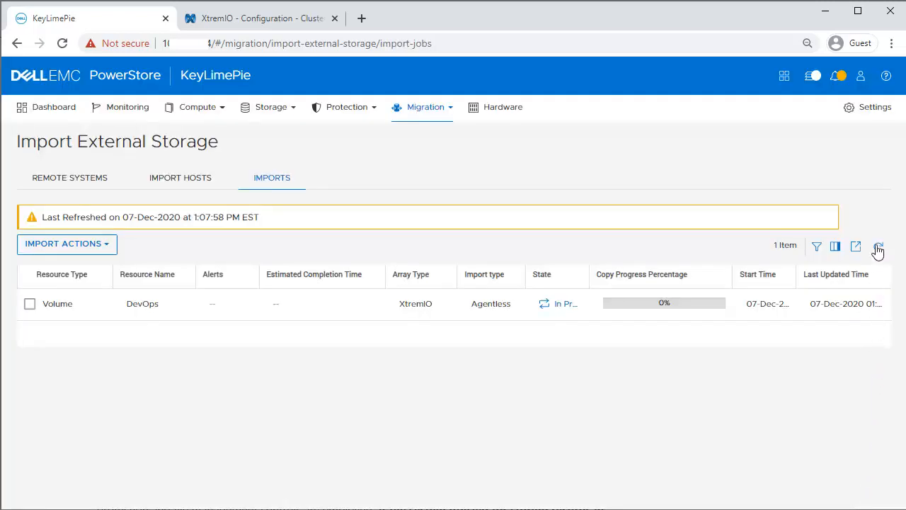
Refresh the Imports table and widen the State column to read Ready To Enable Destination Volume.
left_click(879, 247)
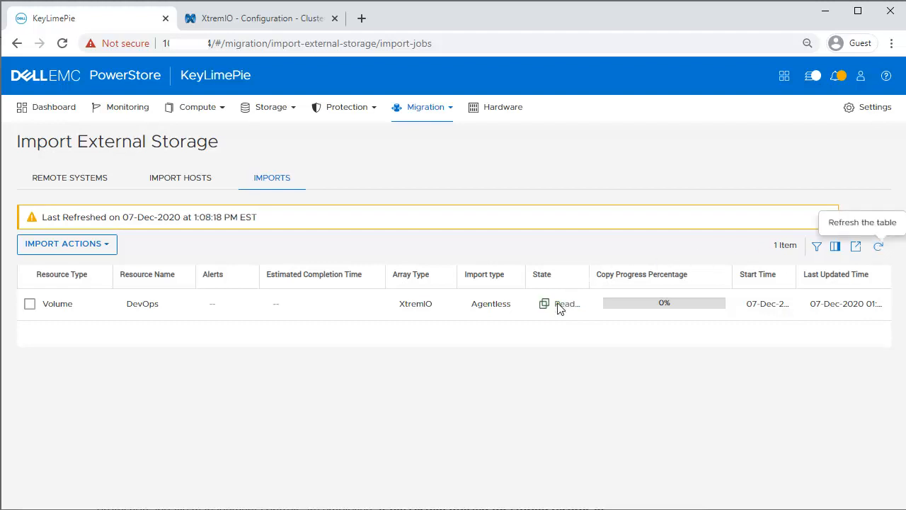
mouse_move(586, 282)
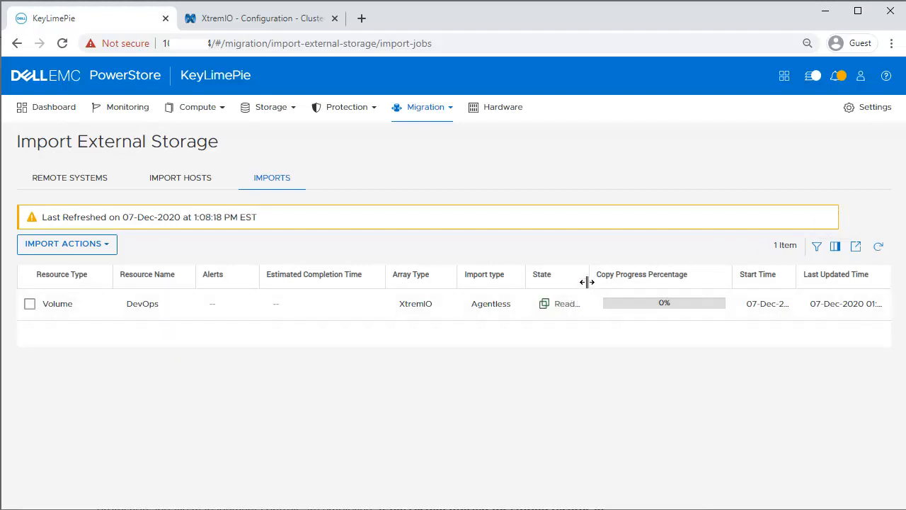
left_click_drag(586, 282, 717, 281)
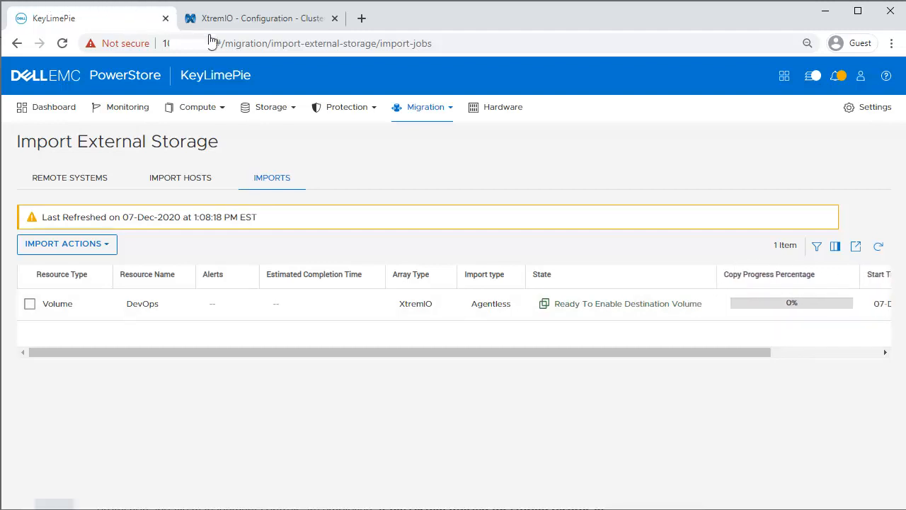
left_click(269, 107)
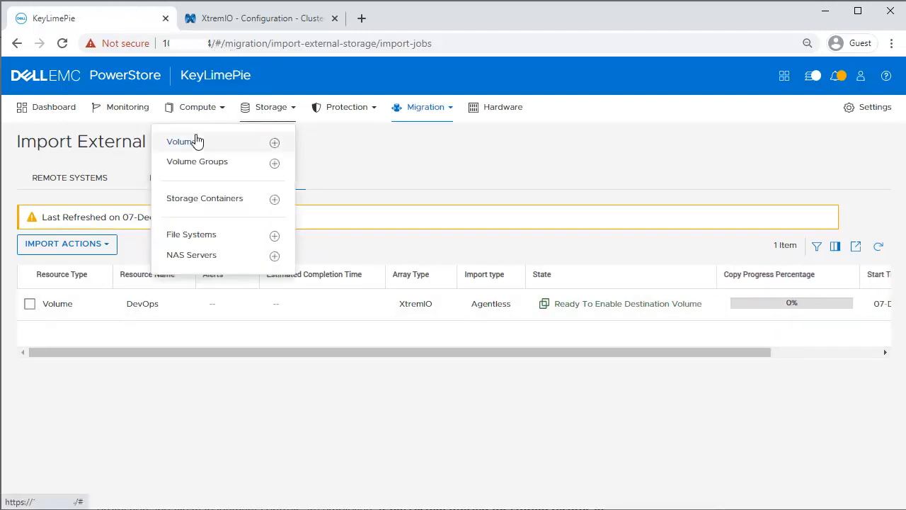
left_click(181, 141)
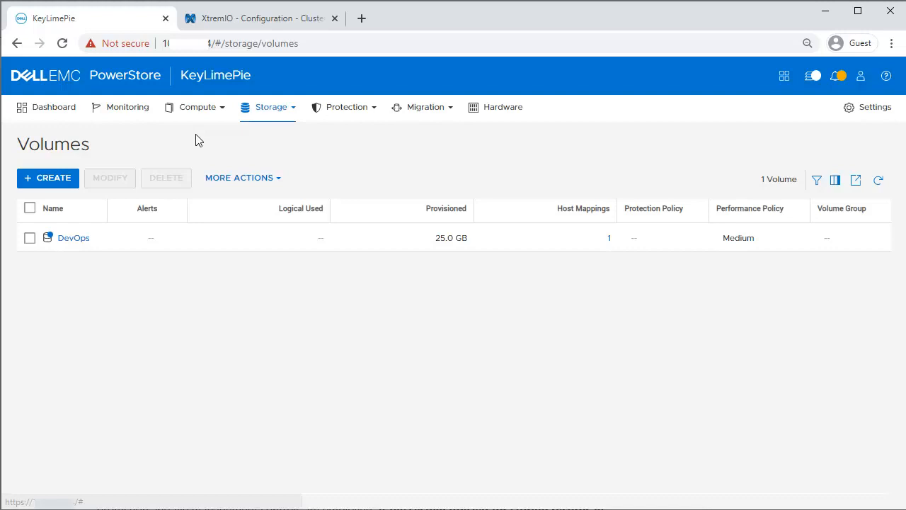
mouse_move(54, 230)
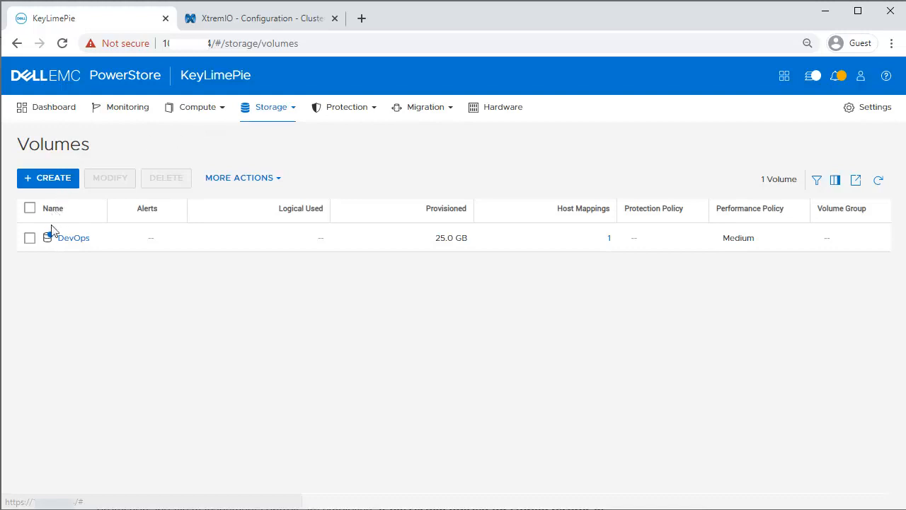
left_click(74, 238)
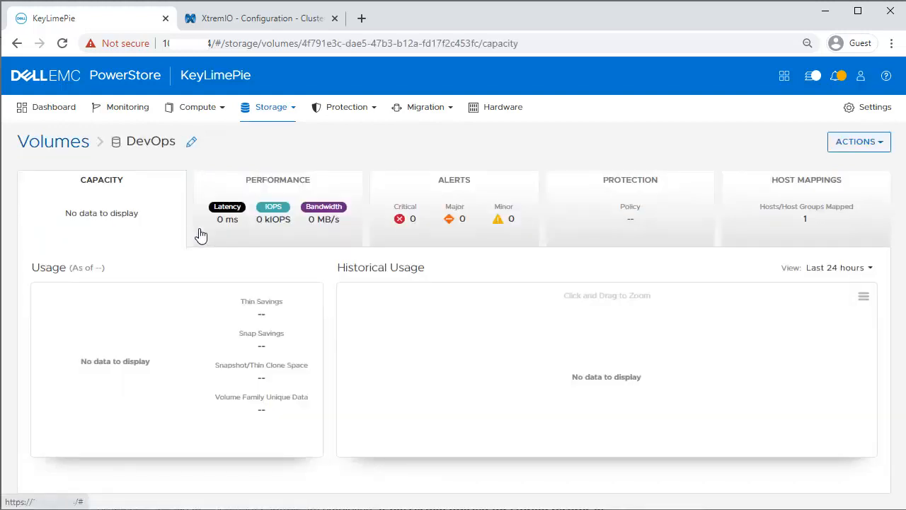
left_click(425, 108)
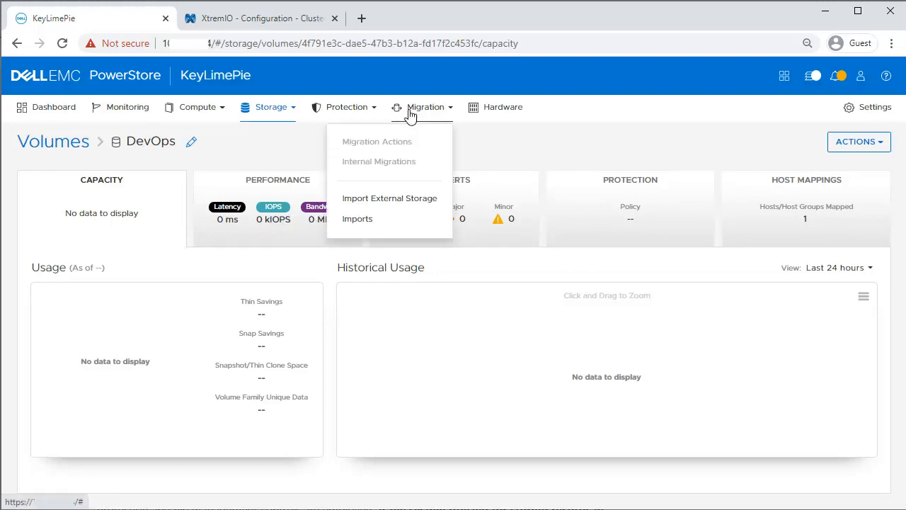
mouse_move(371, 218)
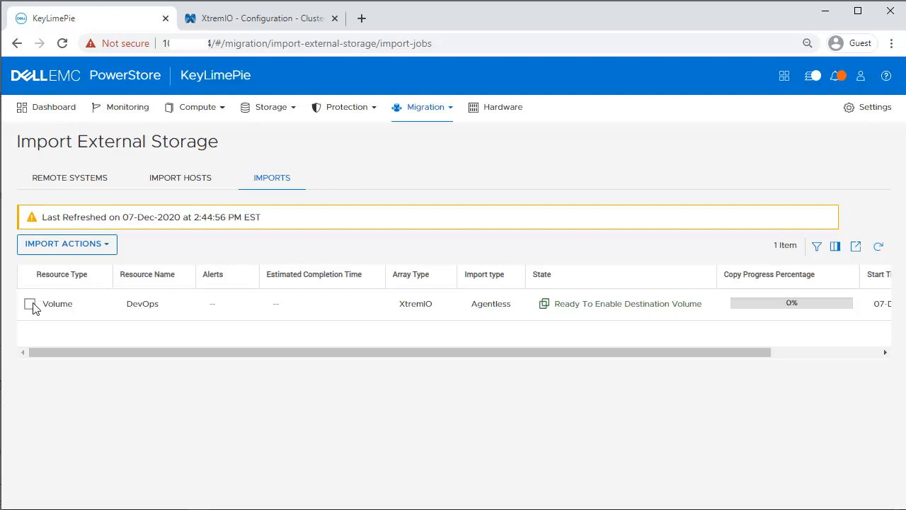
Enable the destination volume for the DevOps import, acknowledging the host application is offline.
left_click(30, 303)
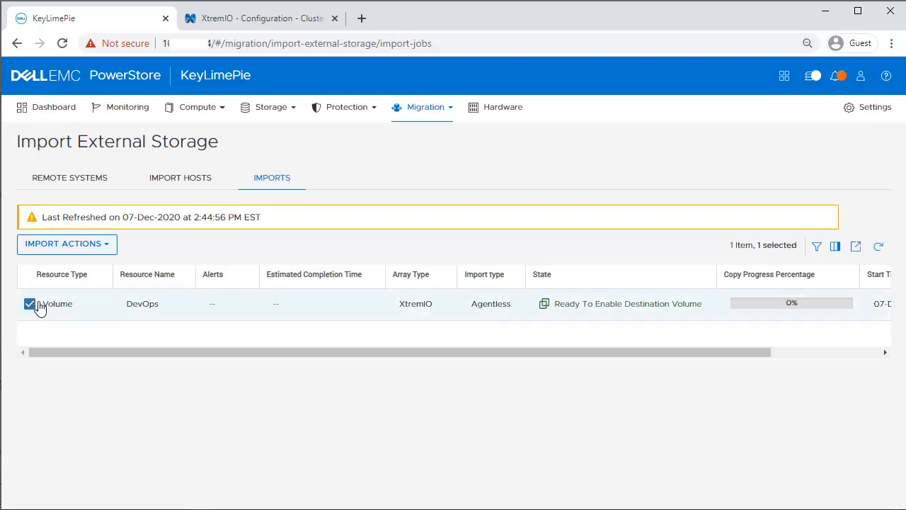
left_click(65, 244)
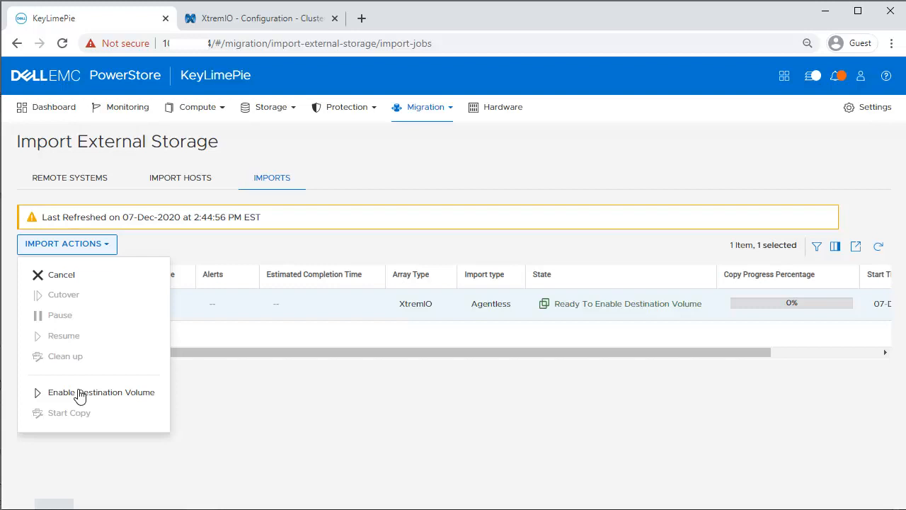
left_click(102, 391)
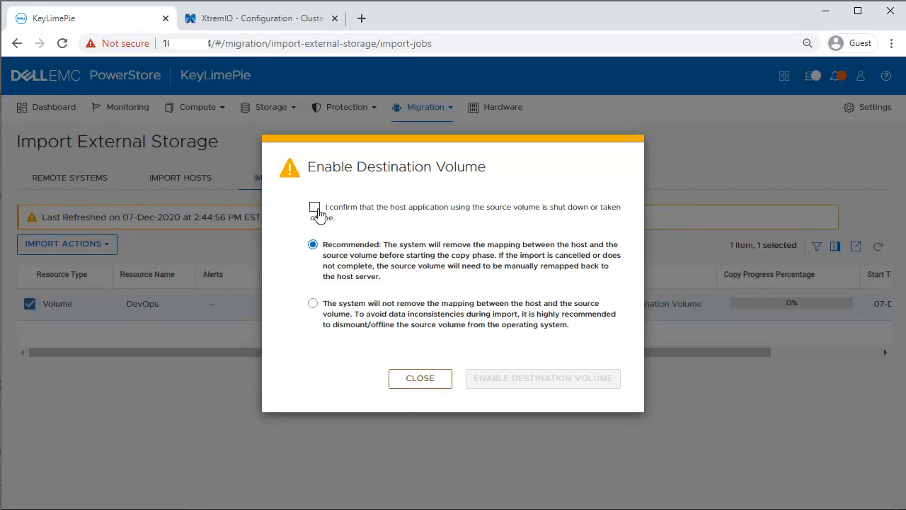
left_click(314, 208)
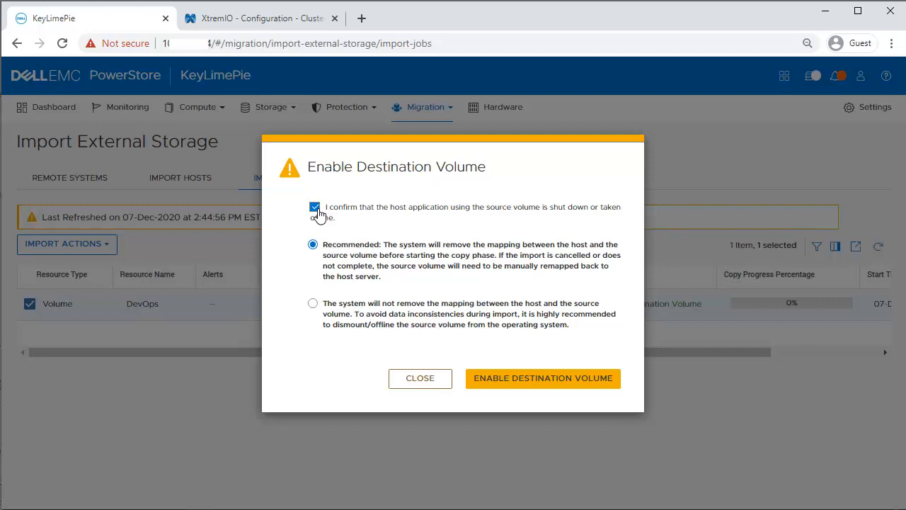
mouse_move(327, 215)
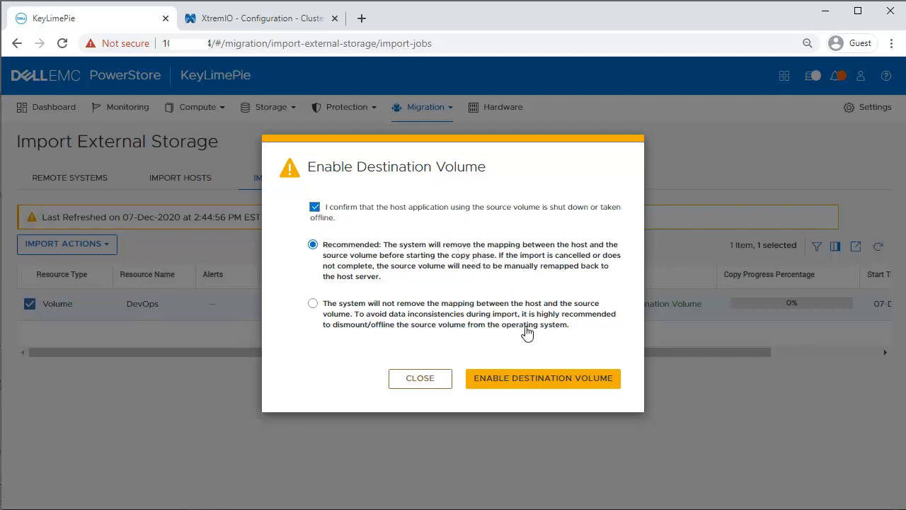
left_click(542, 377)
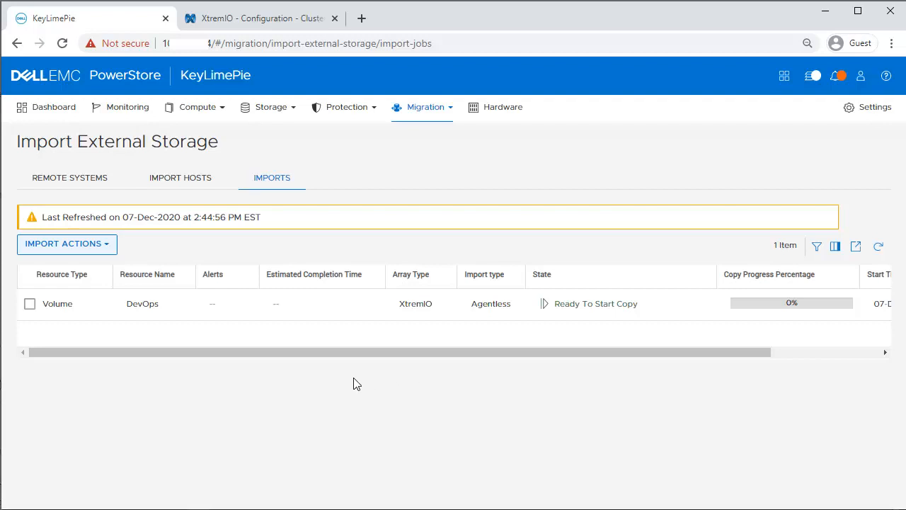
mouse_move(28, 303)
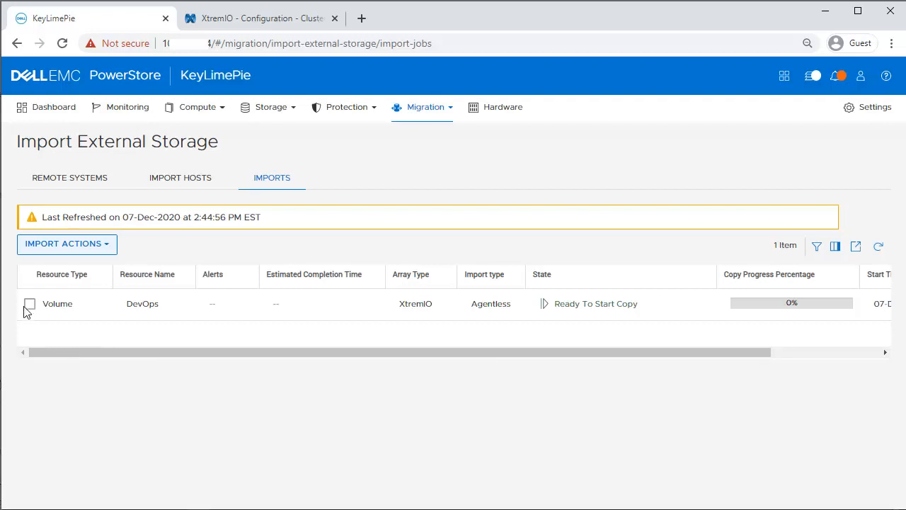
Select the DevOps import and choose Start Copy from Import Actions.
left_click(29, 304)
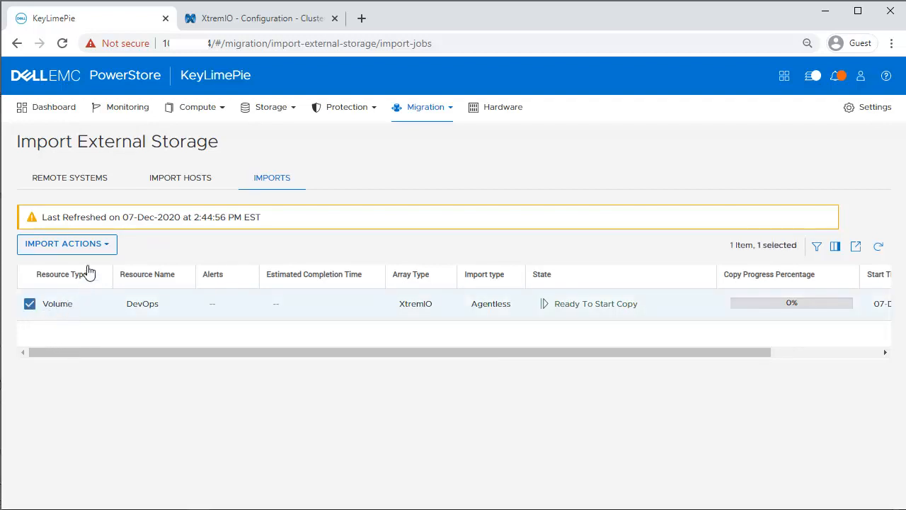
left_click(65, 243)
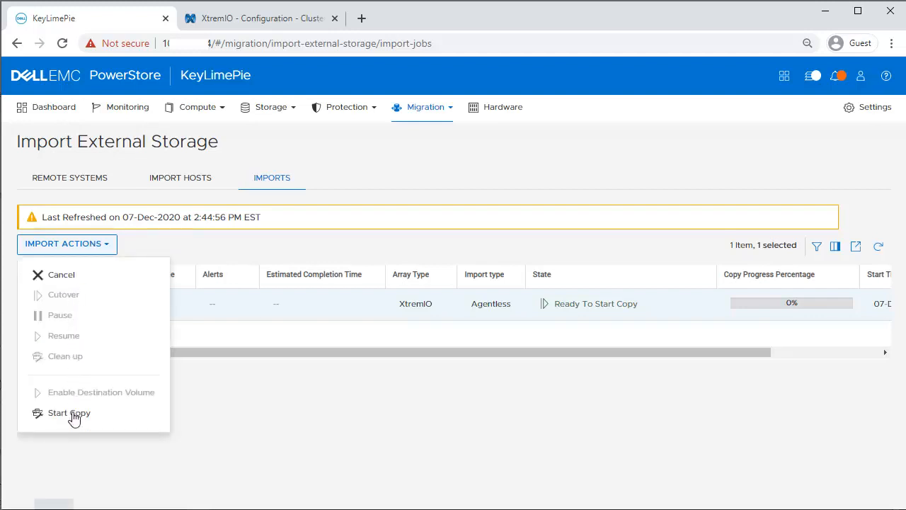
left_click(68, 413)
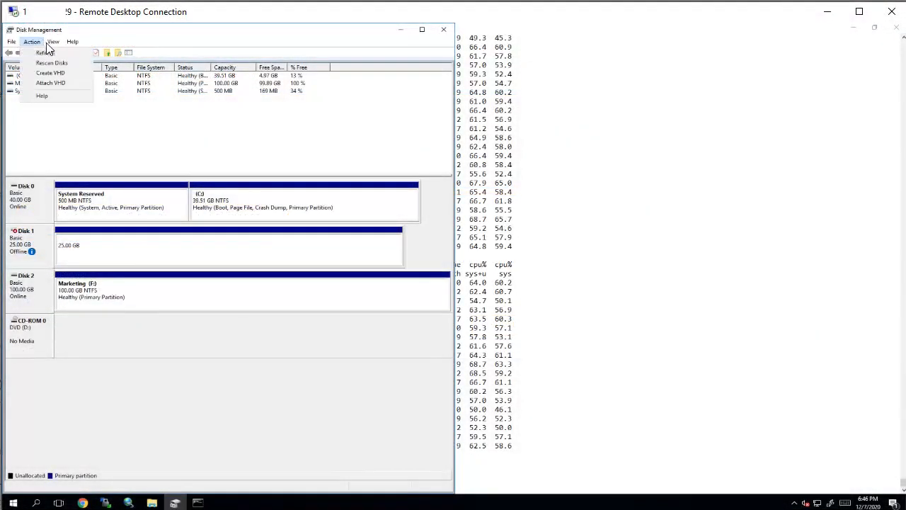
Check the host's disks via the Disk Management Action menu while the vdbench workload continues.
left_click(51, 62)
type("vdbench.bat -f \"C:\\Users\\Administrator\\Downloads\\vdbench\\RandomIO_Multiple_LUNs - DriveLetters- 2 to 1 Compression - Copy.txt\" -o random_xtremio")
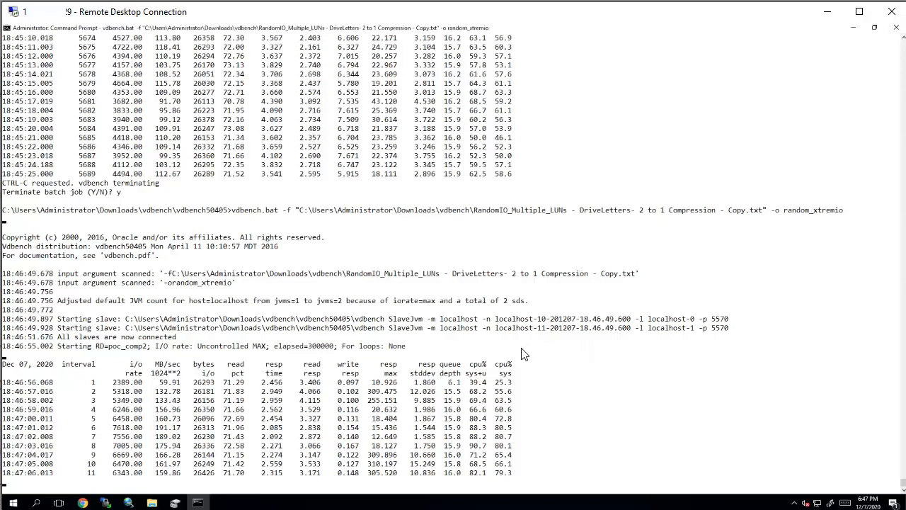
scroll("down", 3)
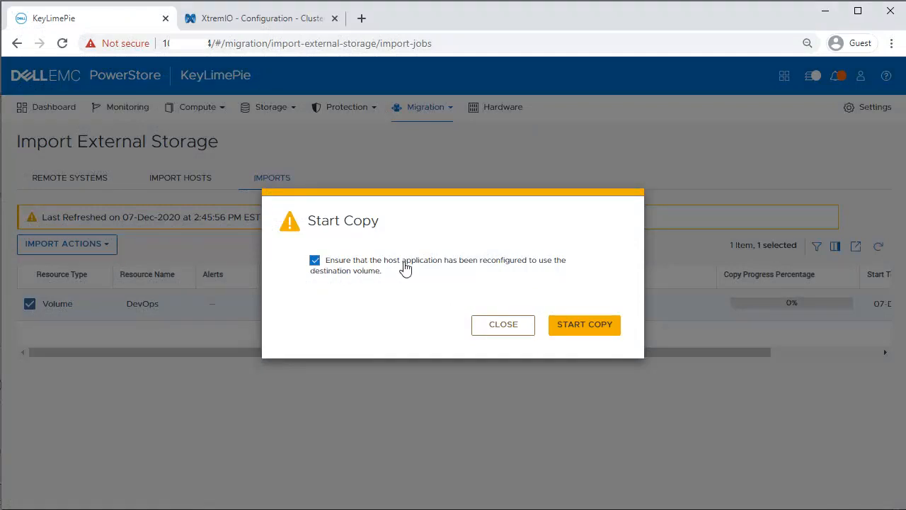
mouse_move(585, 324)
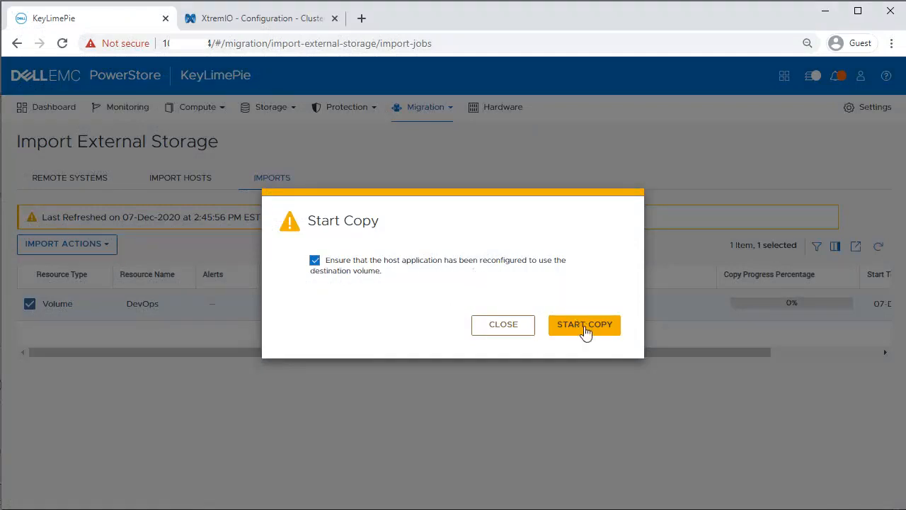
Confirm starting the DevOps data copy, refresh its progress past 46%, then go to Monitoring alerts.
left_click(584, 325)
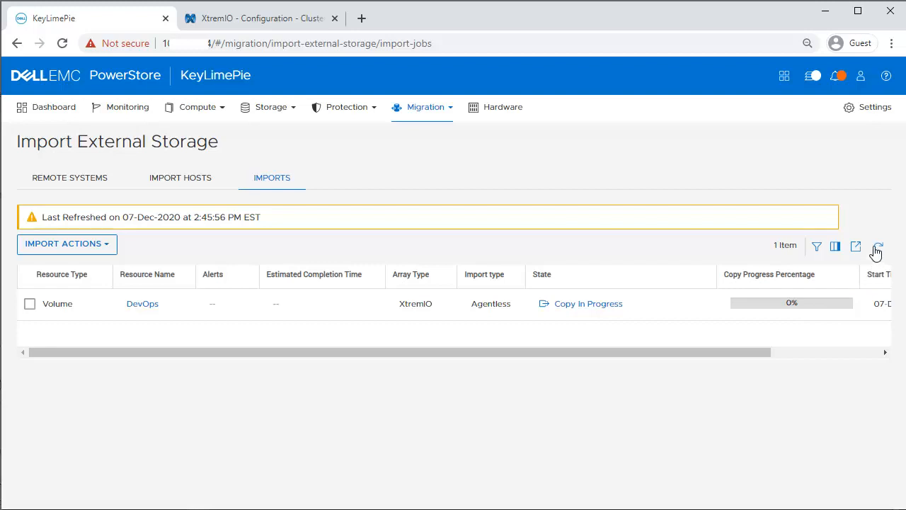
left_click(878, 246)
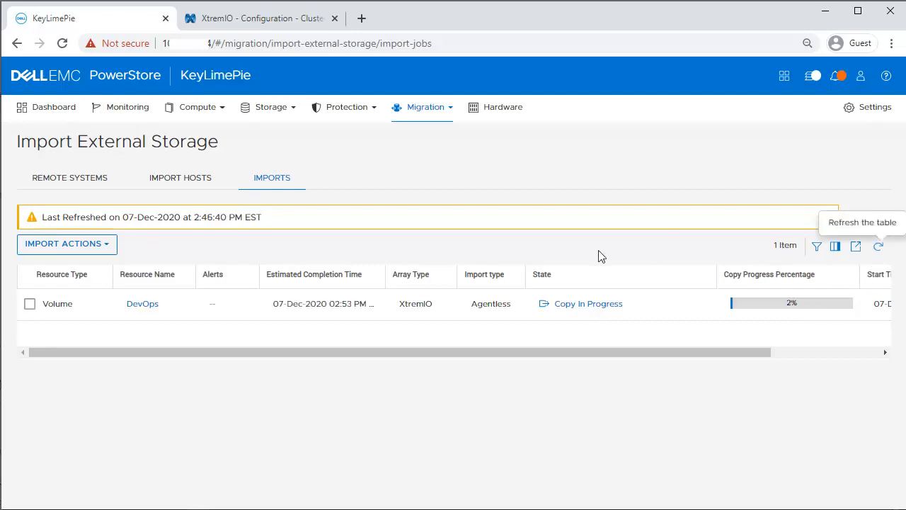
mouse_move(318, 308)
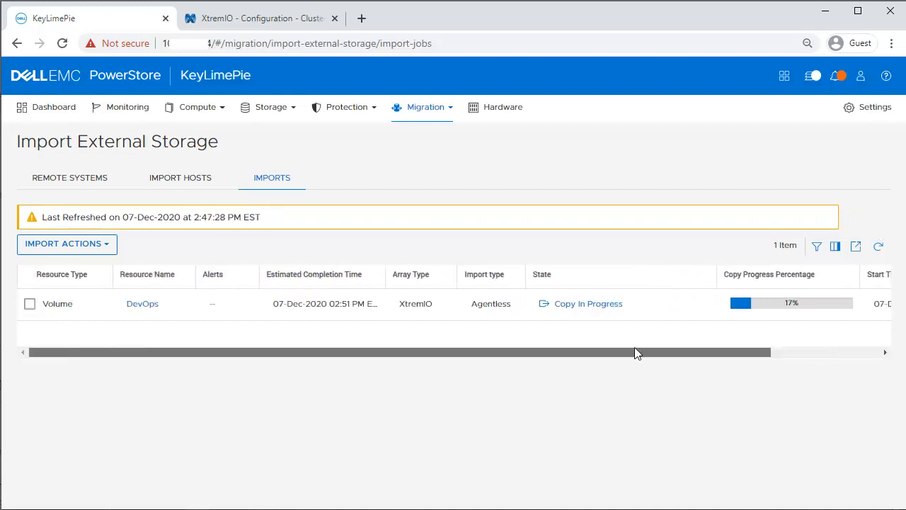
left_click(878, 246)
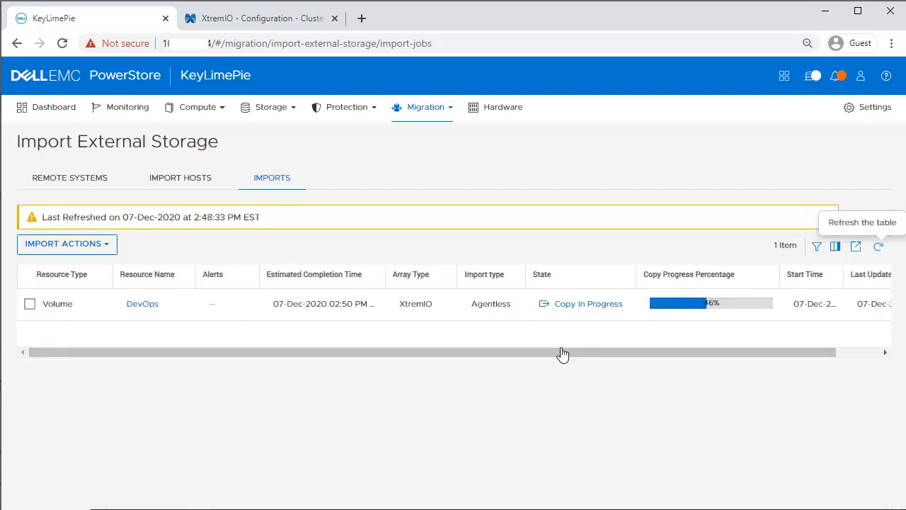
mouse_move(190, 277)
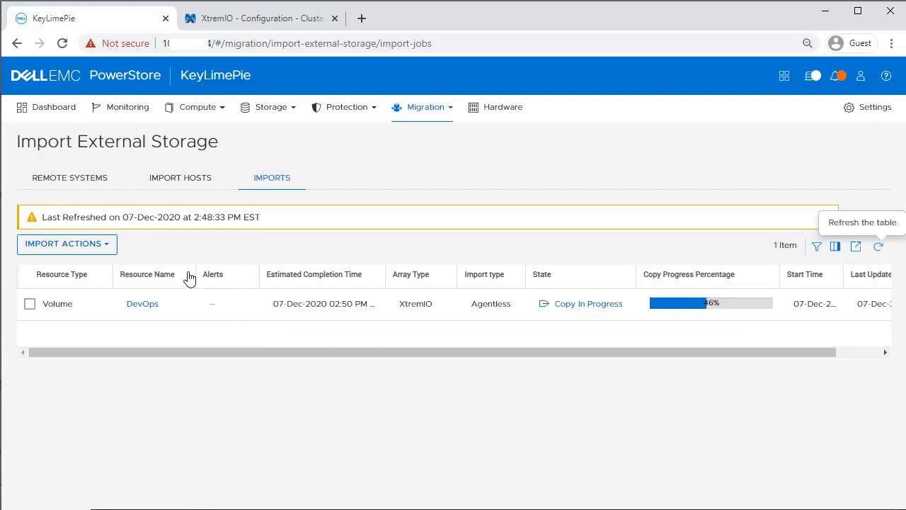
left_click(128, 108)
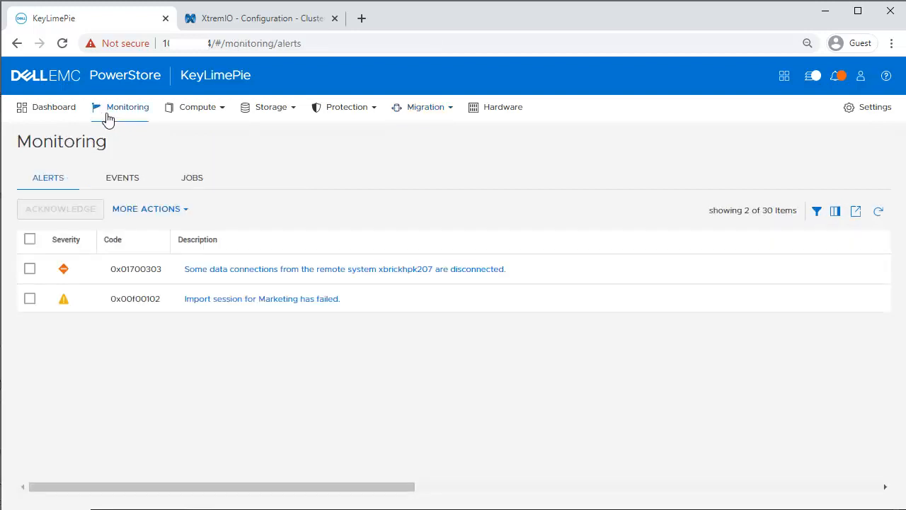
Review the DevOps import in Events and Jobs, then return to the external storage imports list.
left_click(122, 179)
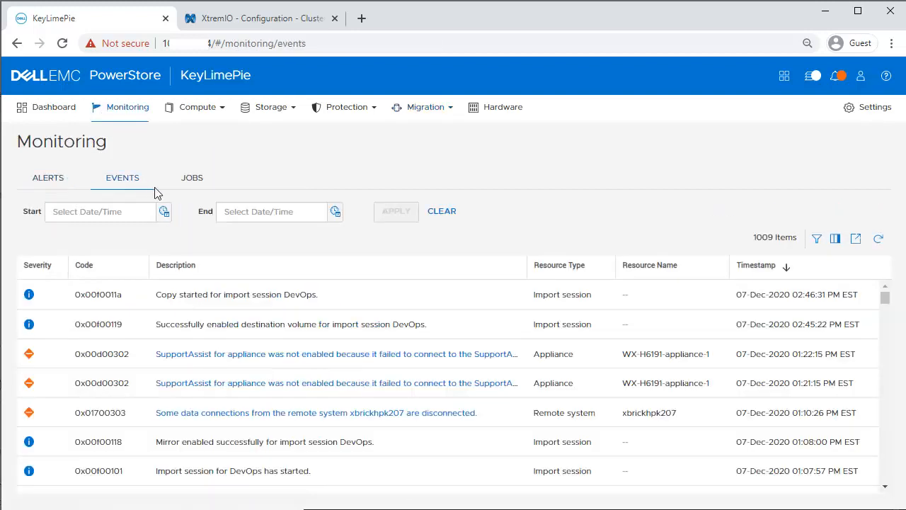
mouse_move(272, 319)
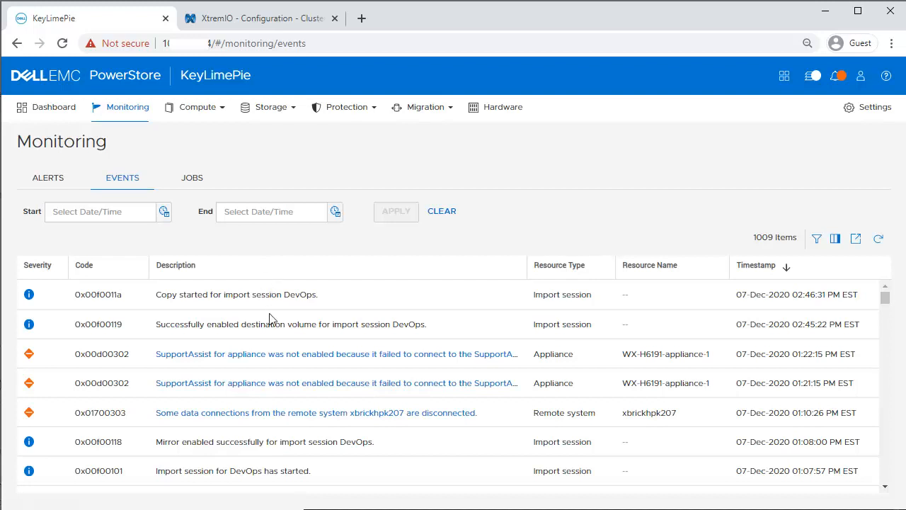
mouse_move(272, 318)
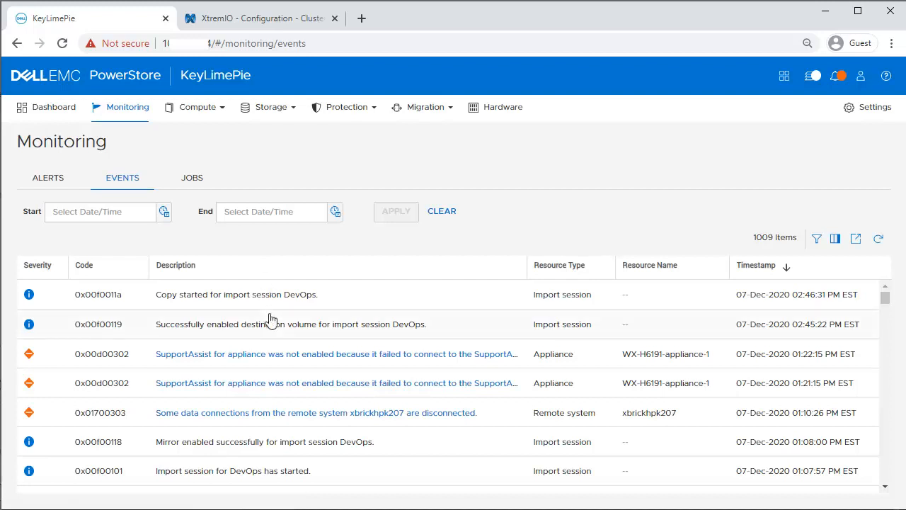
mouse_move(190, 182)
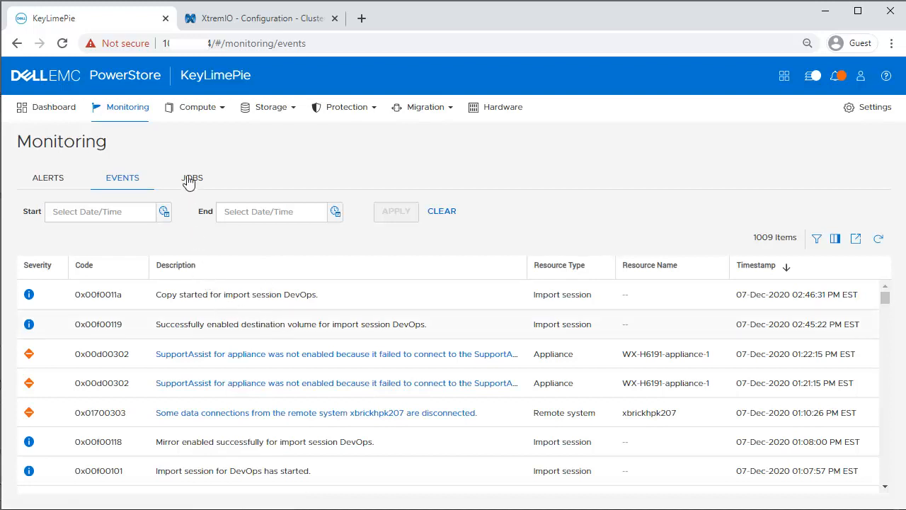
left_click(192, 178)
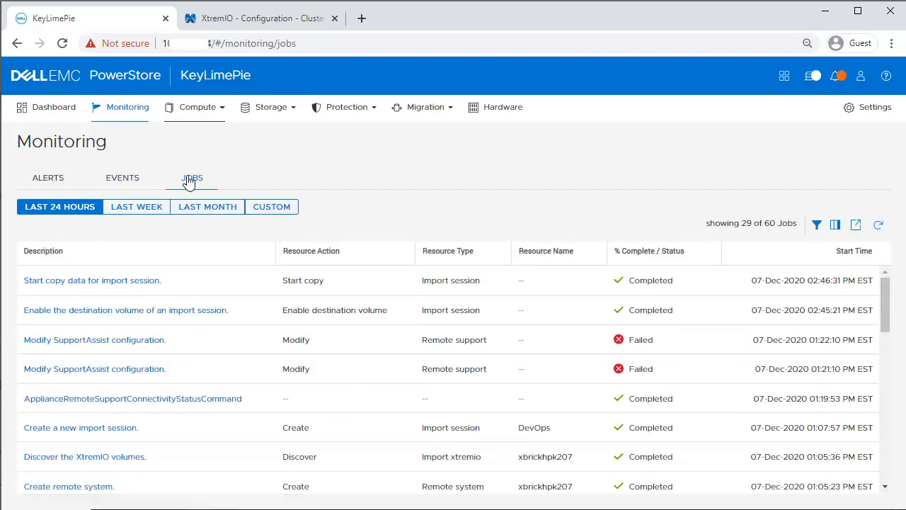
mouse_move(436, 120)
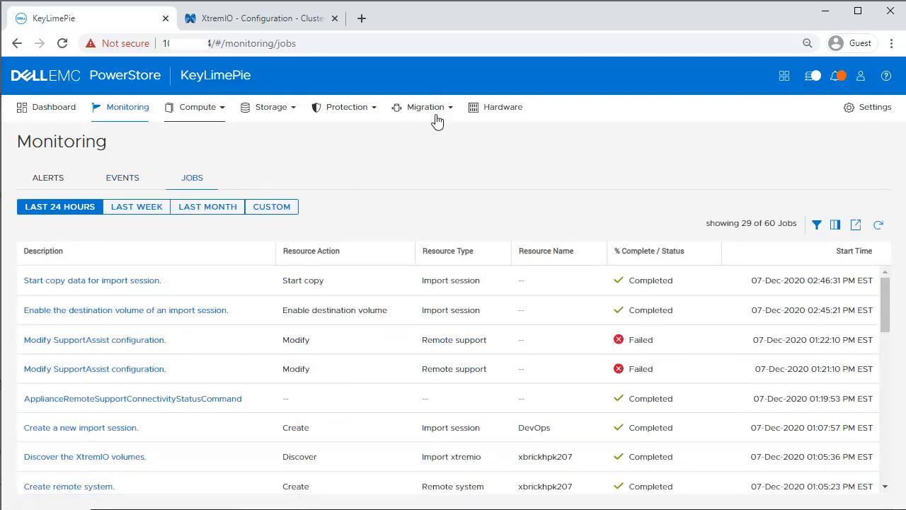
left_click(425, 107)
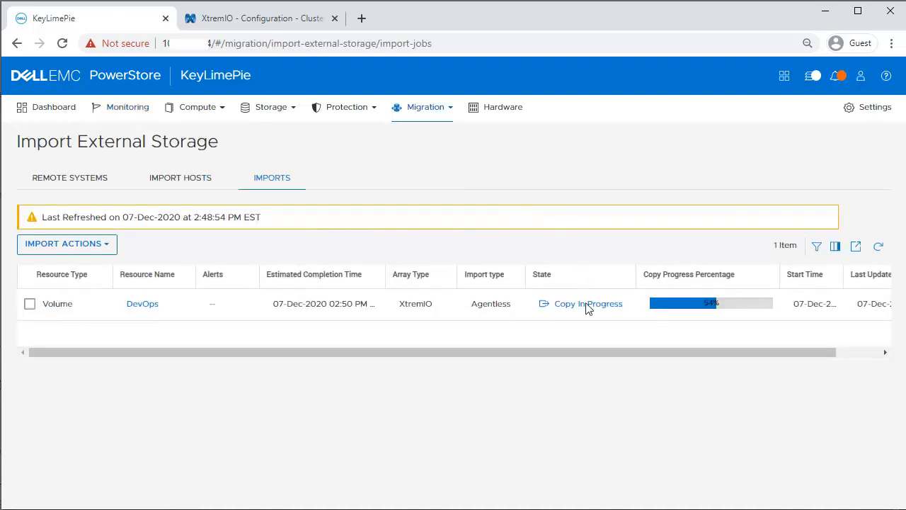
Inspect the DevOps import session details and refresh until it shows Ready For Cutover at 100%.
left_click(588, 304)
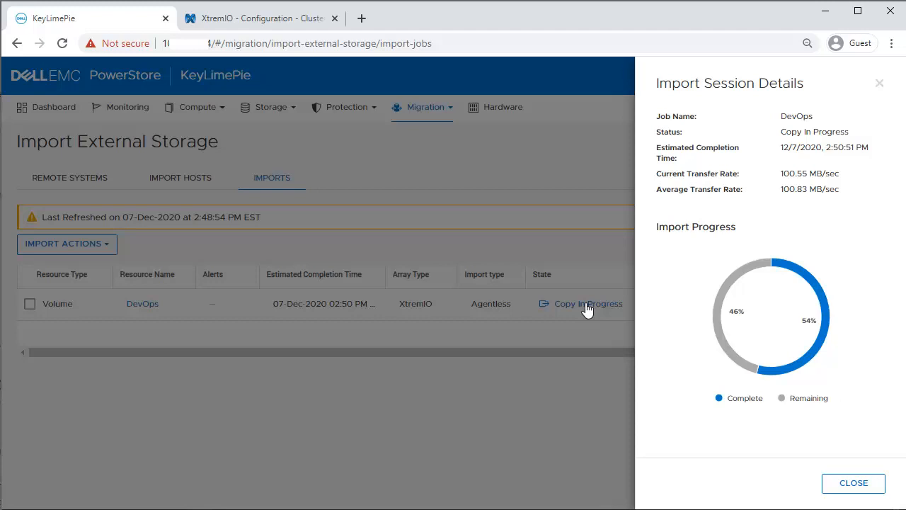
mouse_move(598, 310)
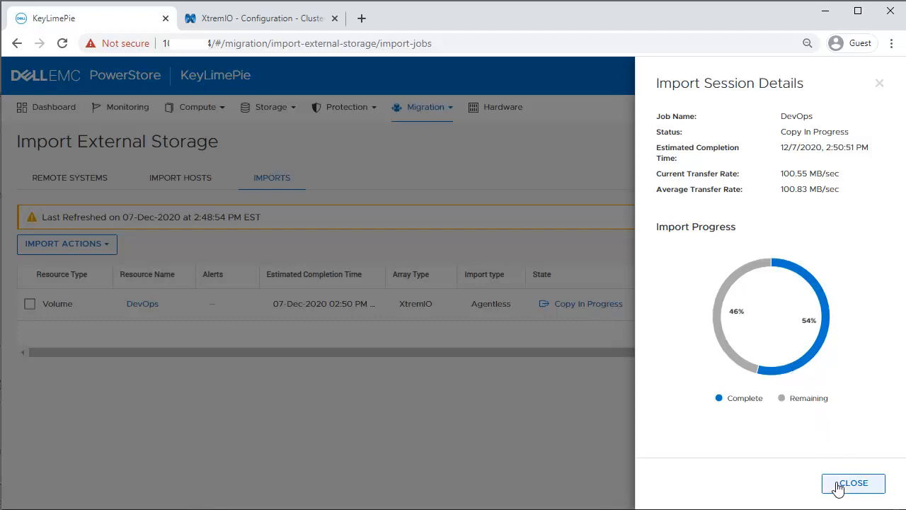
left_click(853, 483)
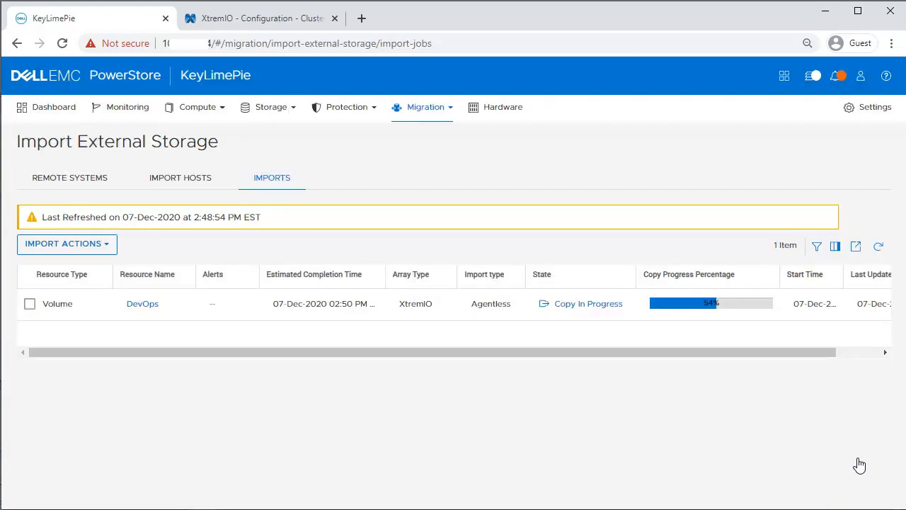
mouse_move(878, 246)
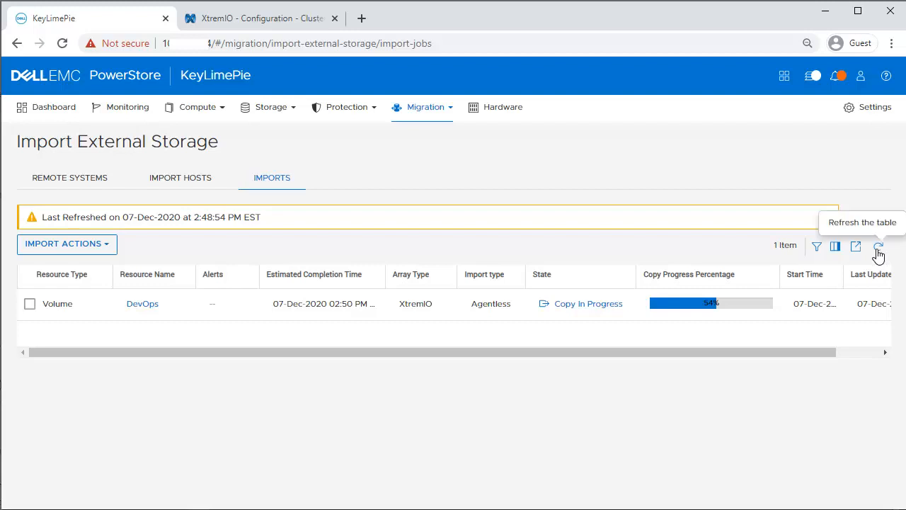
left_click(878, 247)
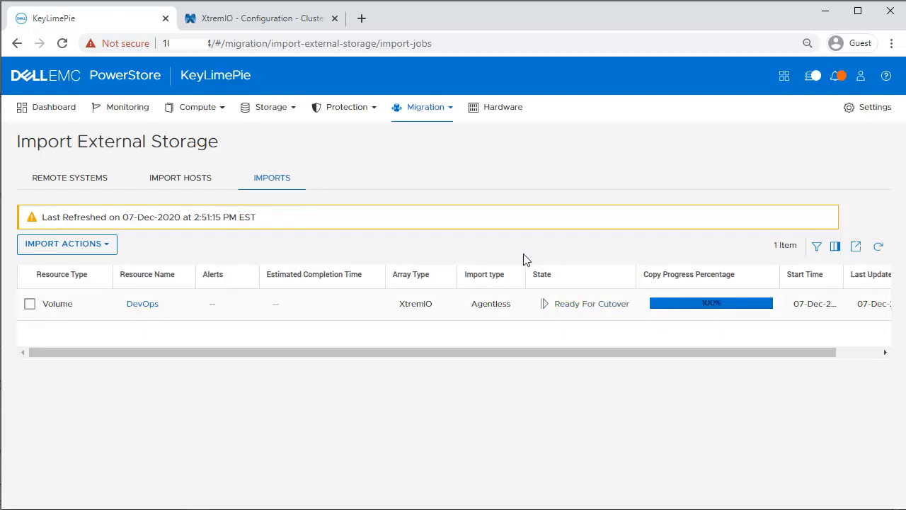
Cut over the DevOps import via Import Actions so it reads Import Completed at 100%.
left_click(30, 303)
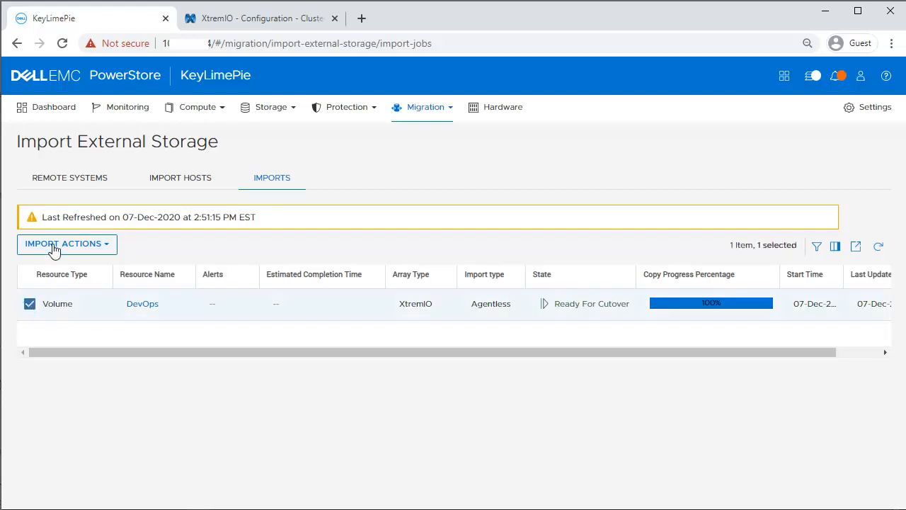
left_click(67, 243)
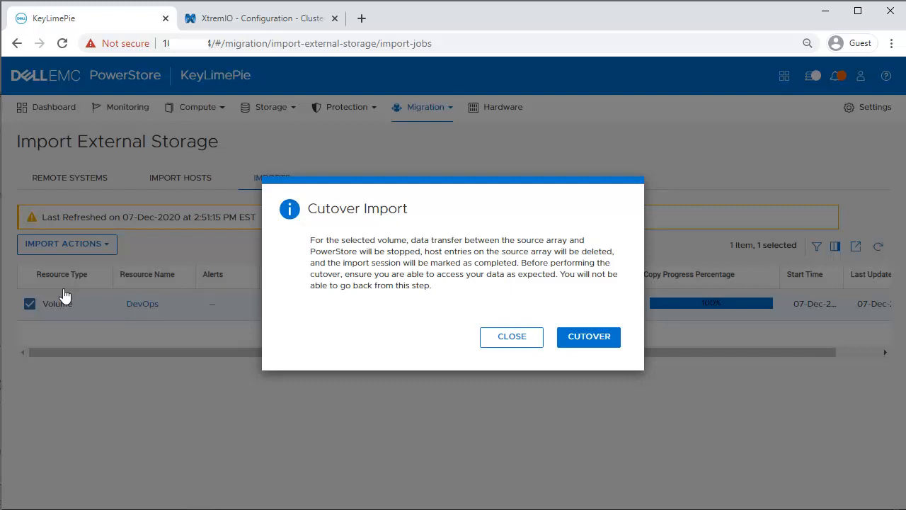
mouse_move(361, 301)
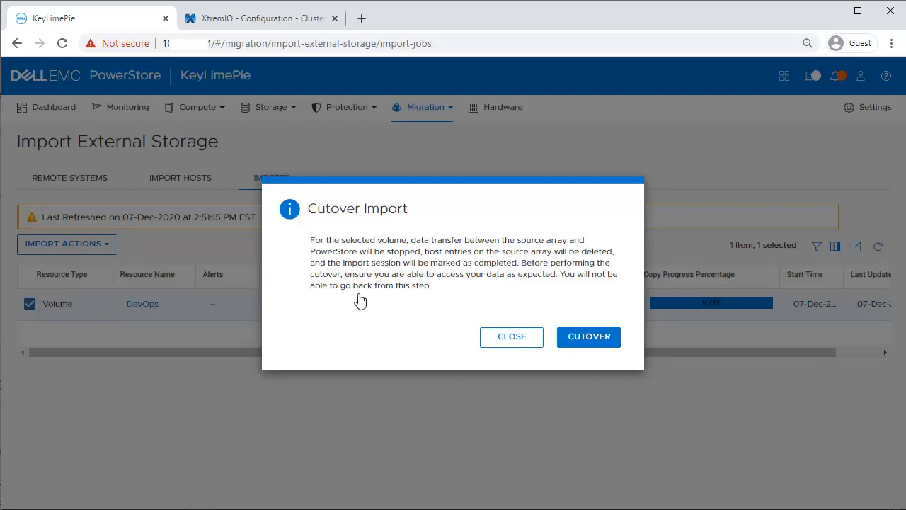
left_click(589, 337)
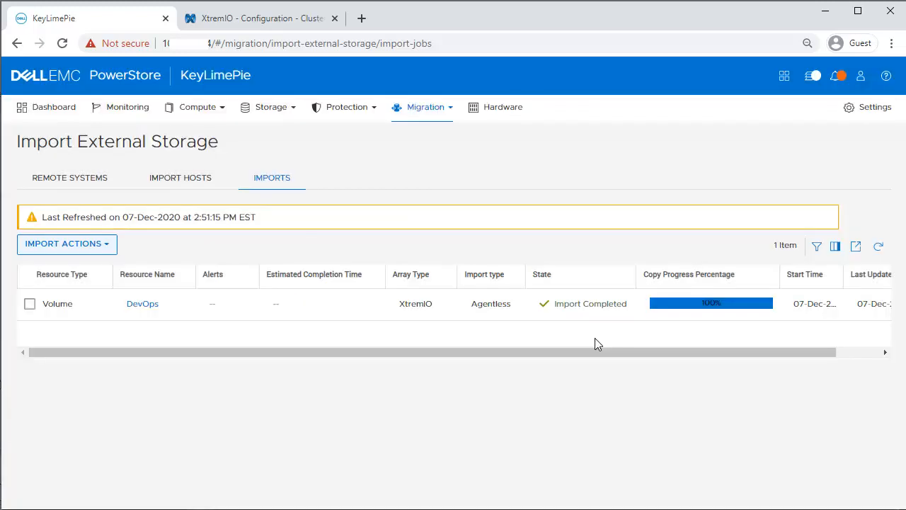
mouse_move(179, 325)
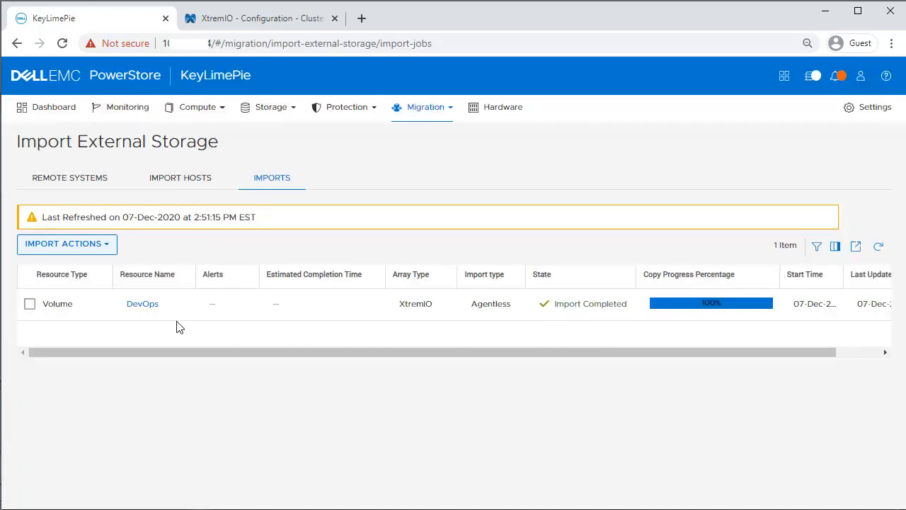
Check the DevOps volume's performance charts and its mapping to the Windows host.
left_click(142, 303)
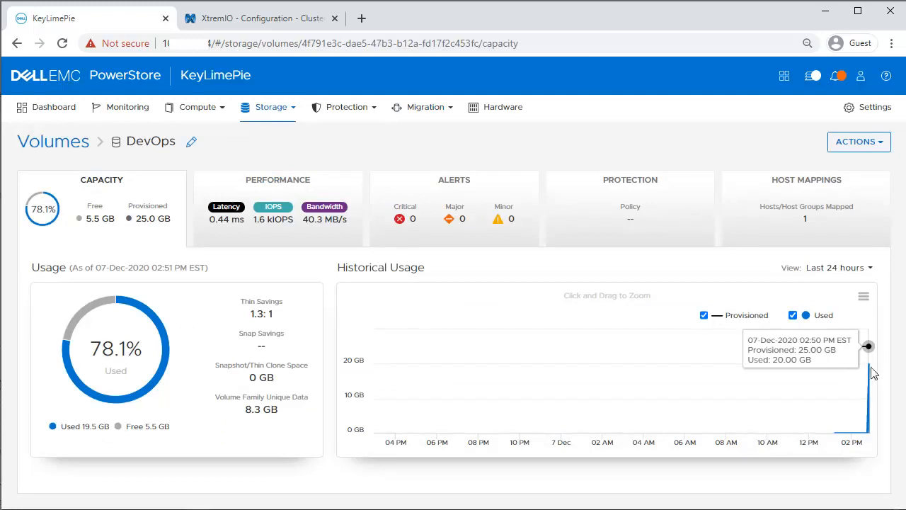
mouse_move(294, 206)
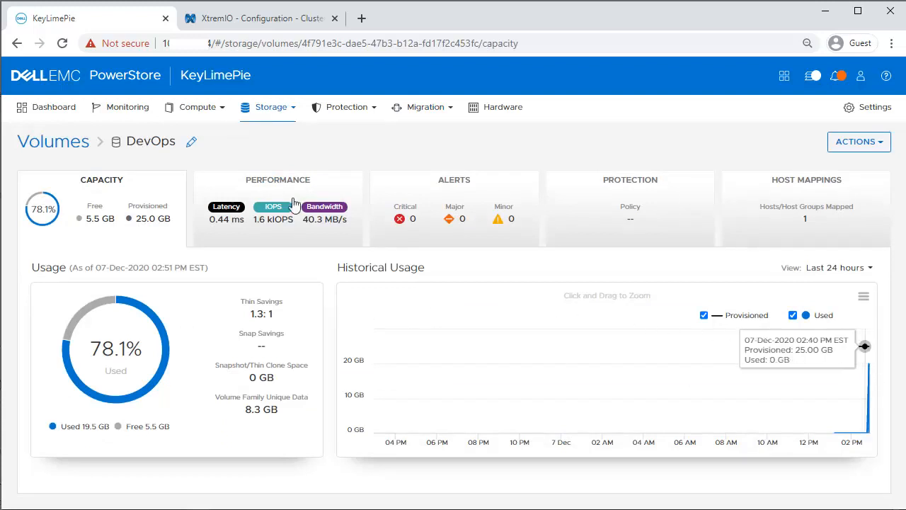
left_click(275, 205)
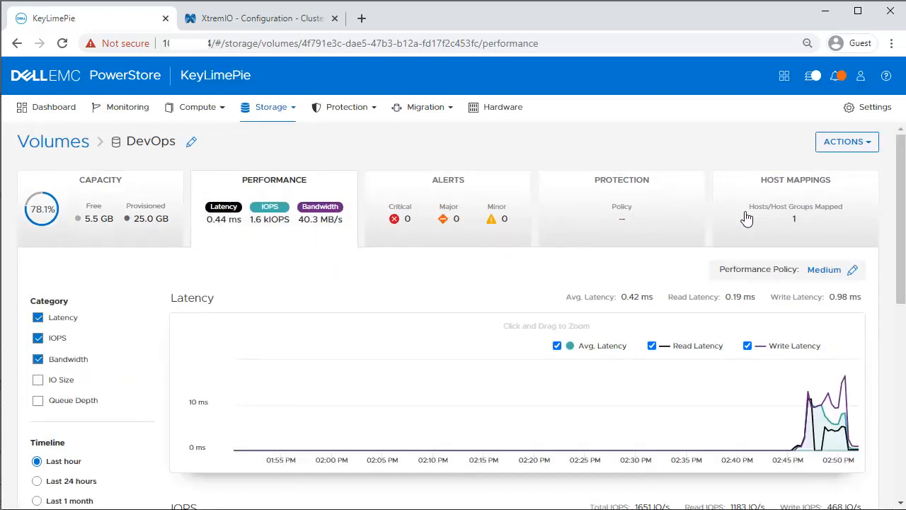
left_click(795, 210)
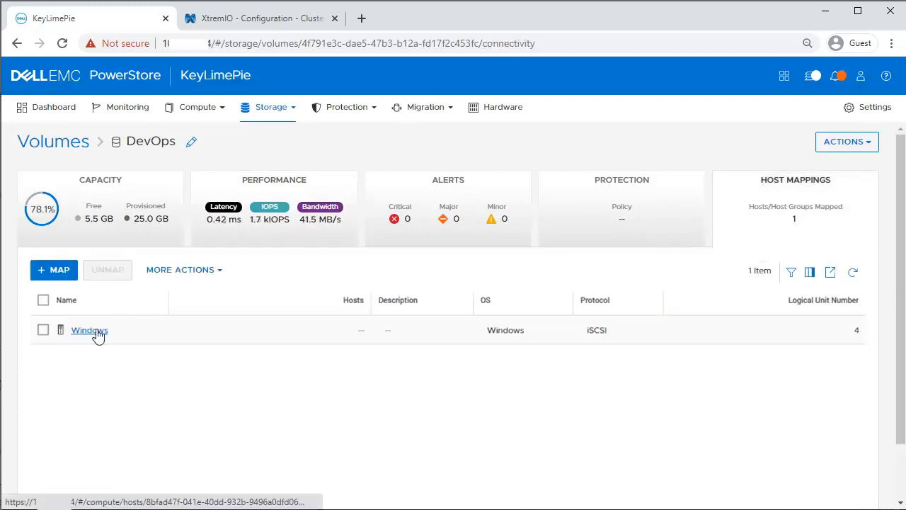
left_click(90, 330)
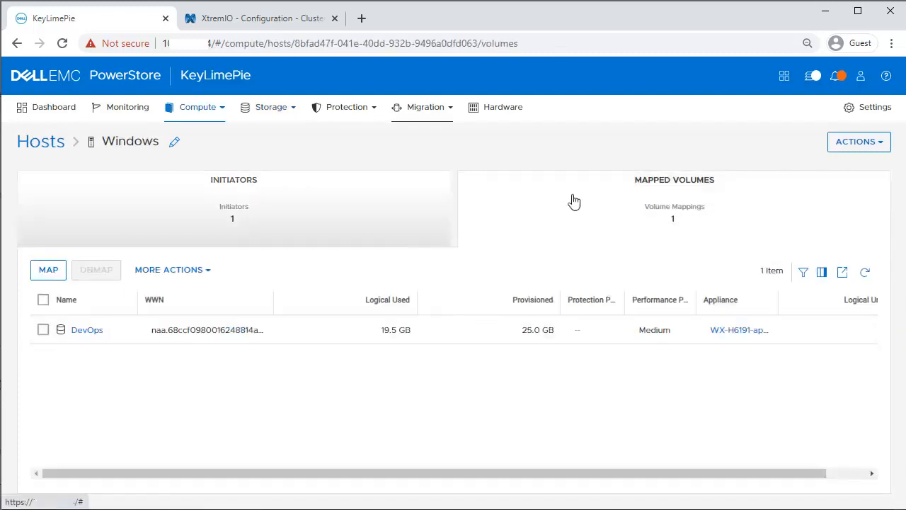
View the appliance performance chart on the dashboard, then return to the XtremIO console.
left_click(54, 107)
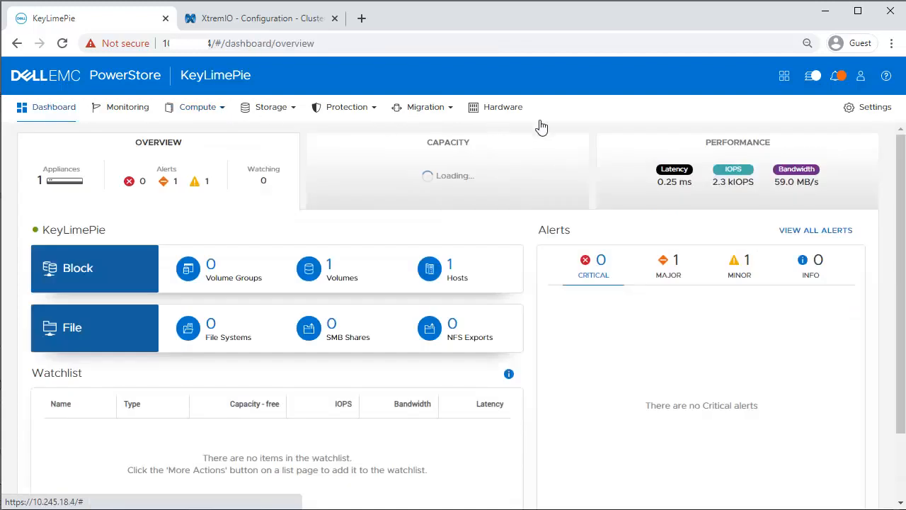
left_click(736, 141)
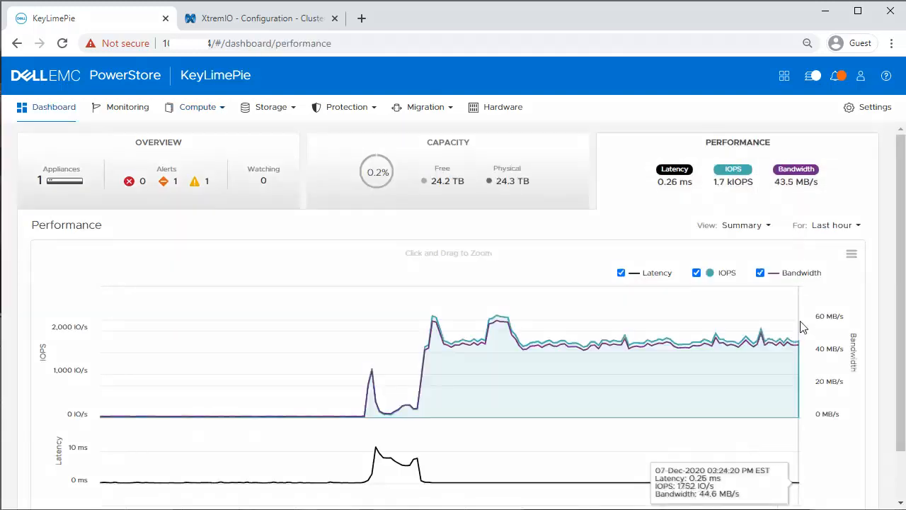
mouse_move(336, 192)
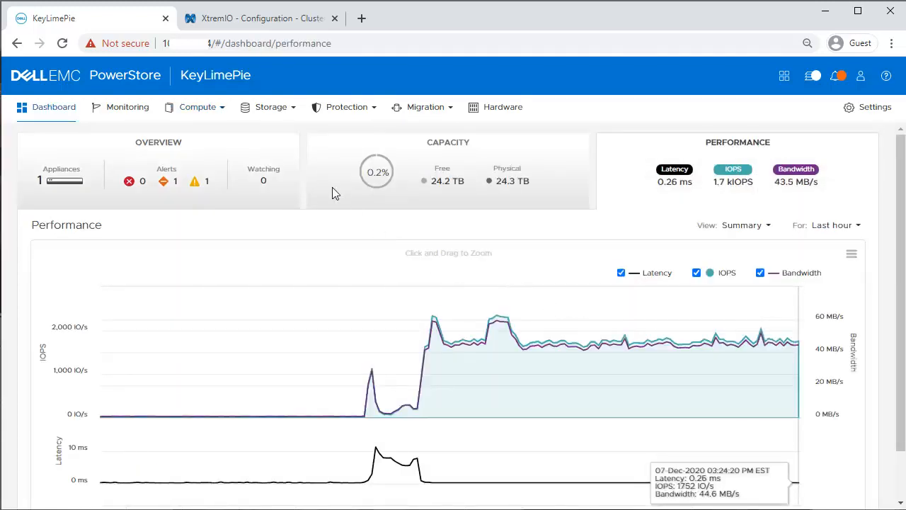
left_click(262, 17)
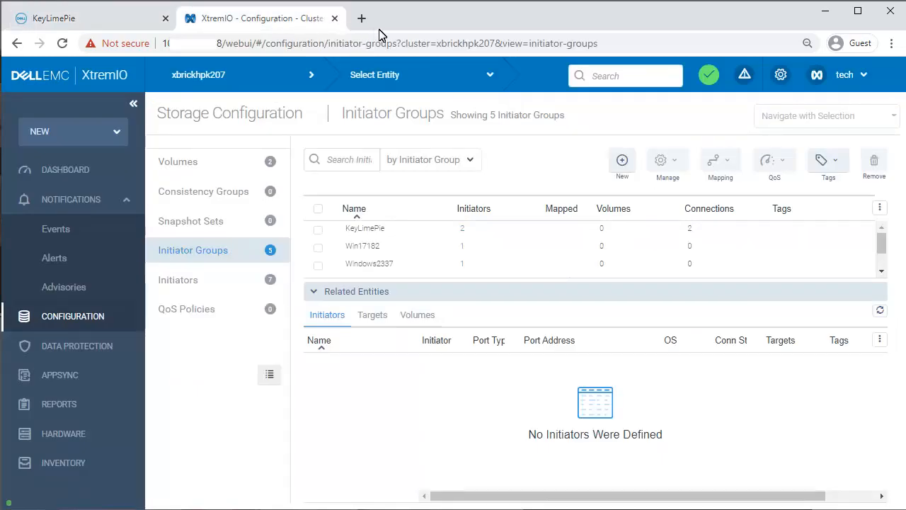
mouse_move(570, 232)
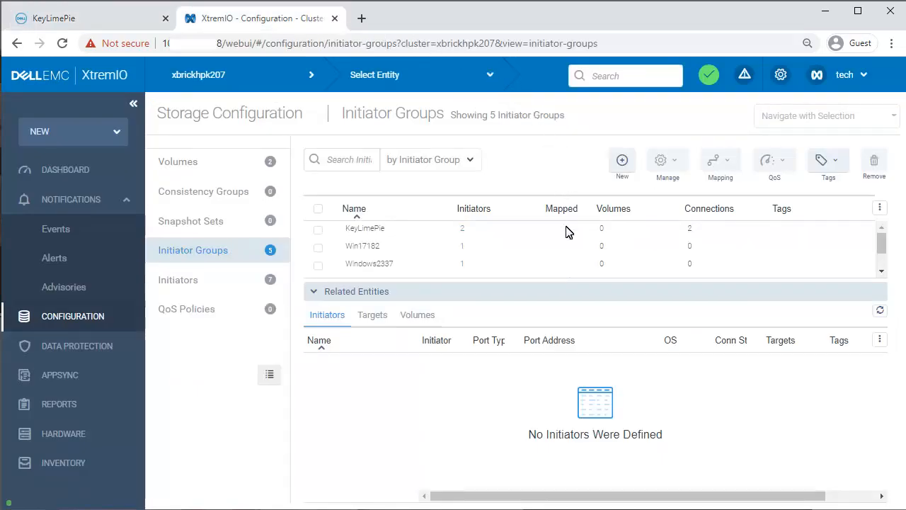